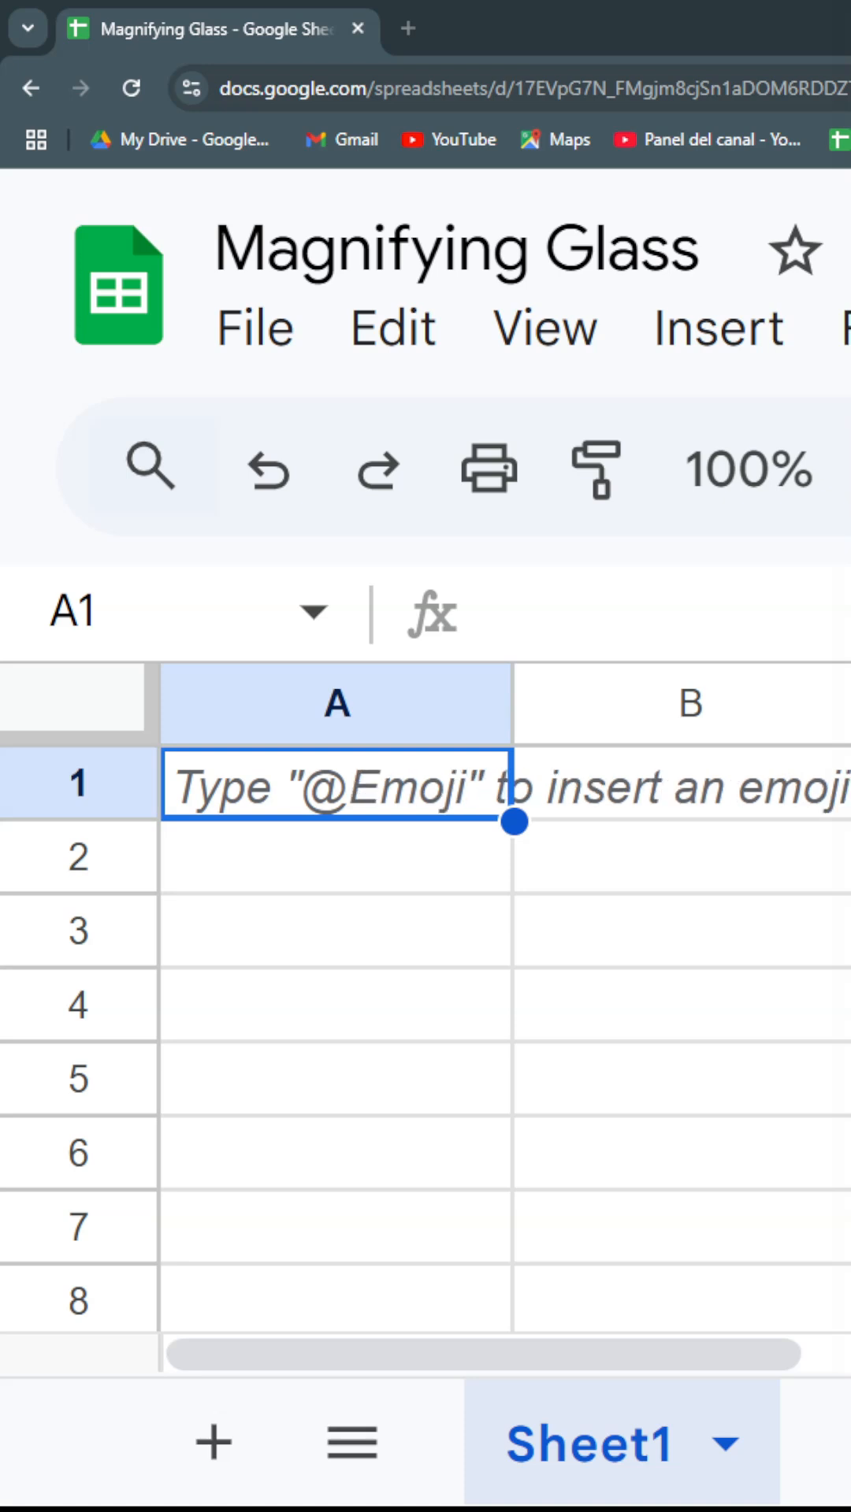
mouse_move(153, 469)
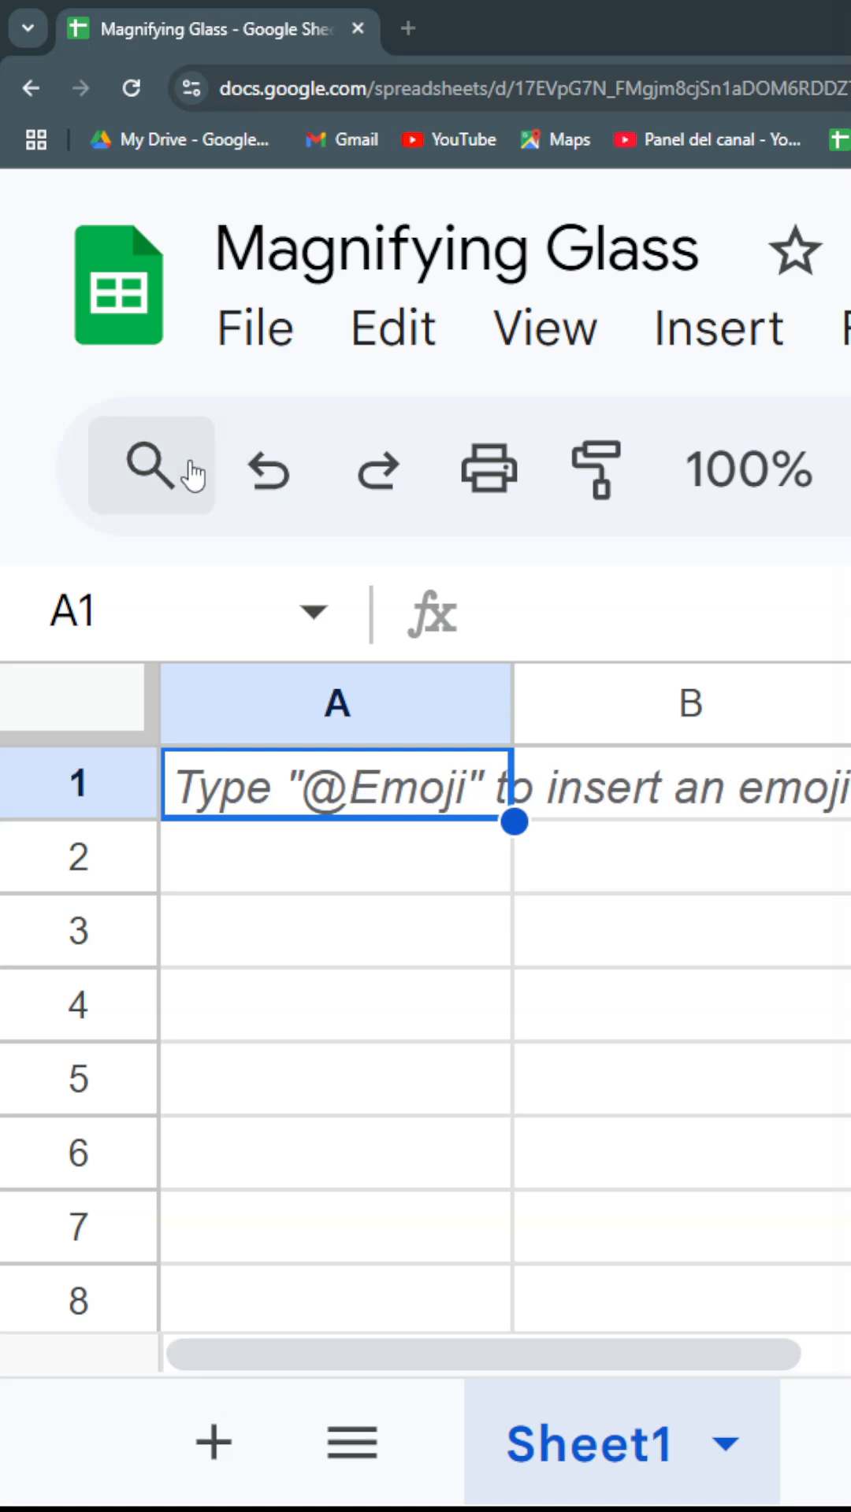
mouse_move(150, 469)
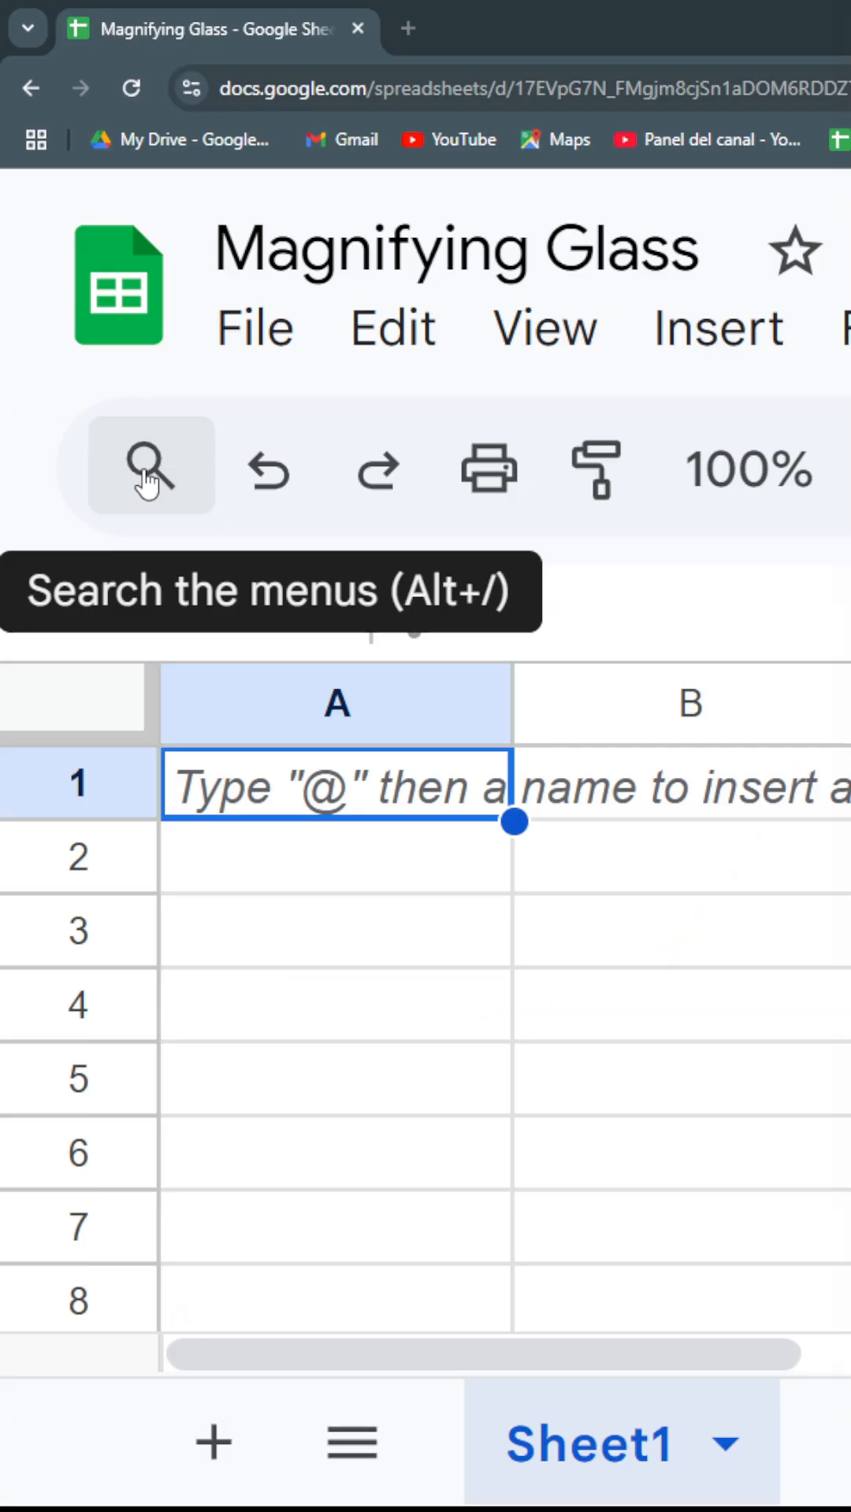
mouse_move(394, 328)
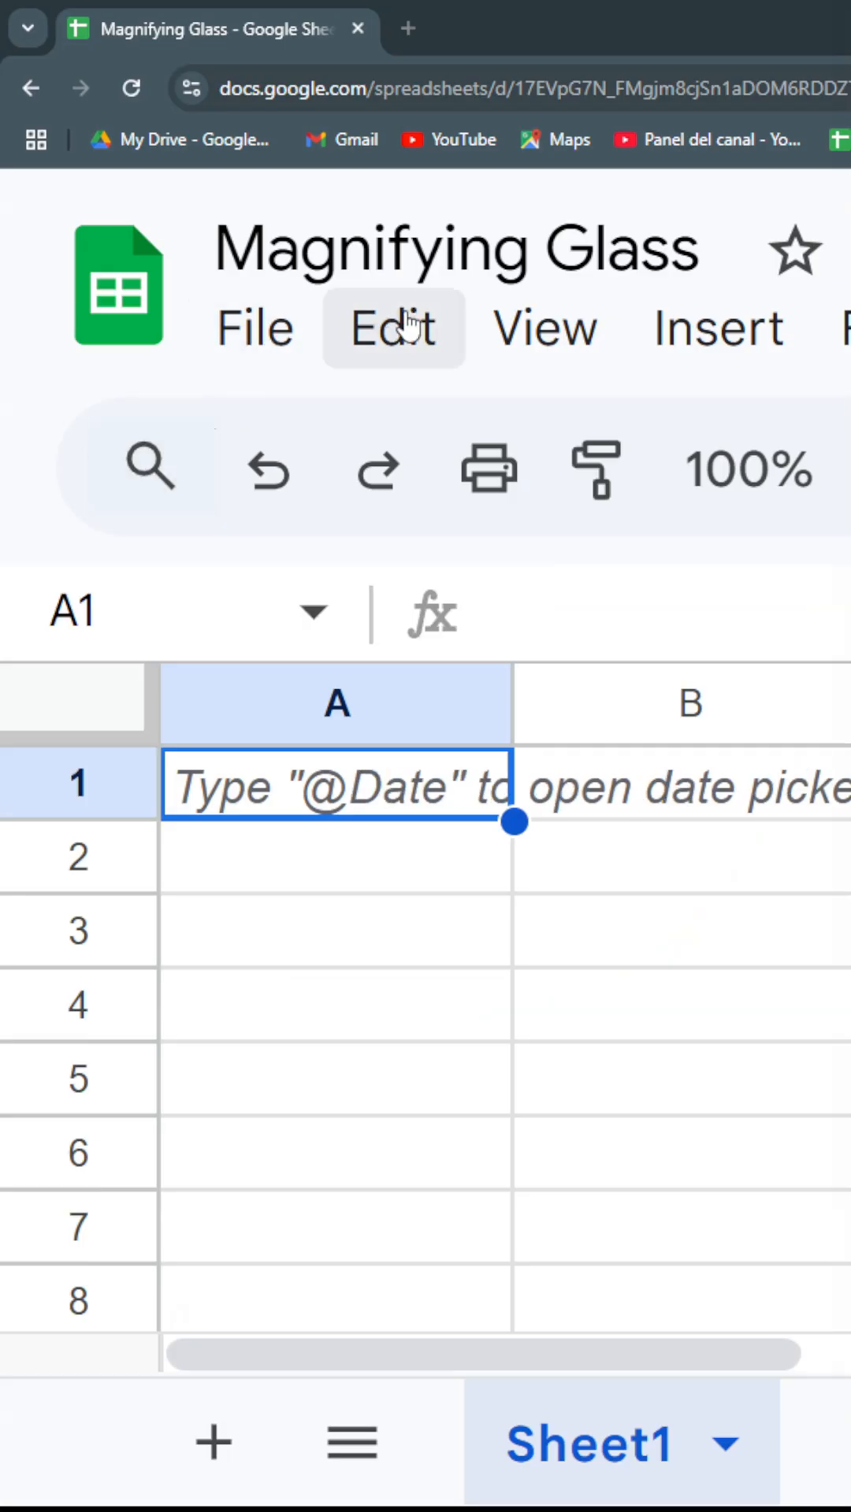
- Try the command search with 'f' and 'pivot', then return to the grid and select cell A4
left_click(252, 328)
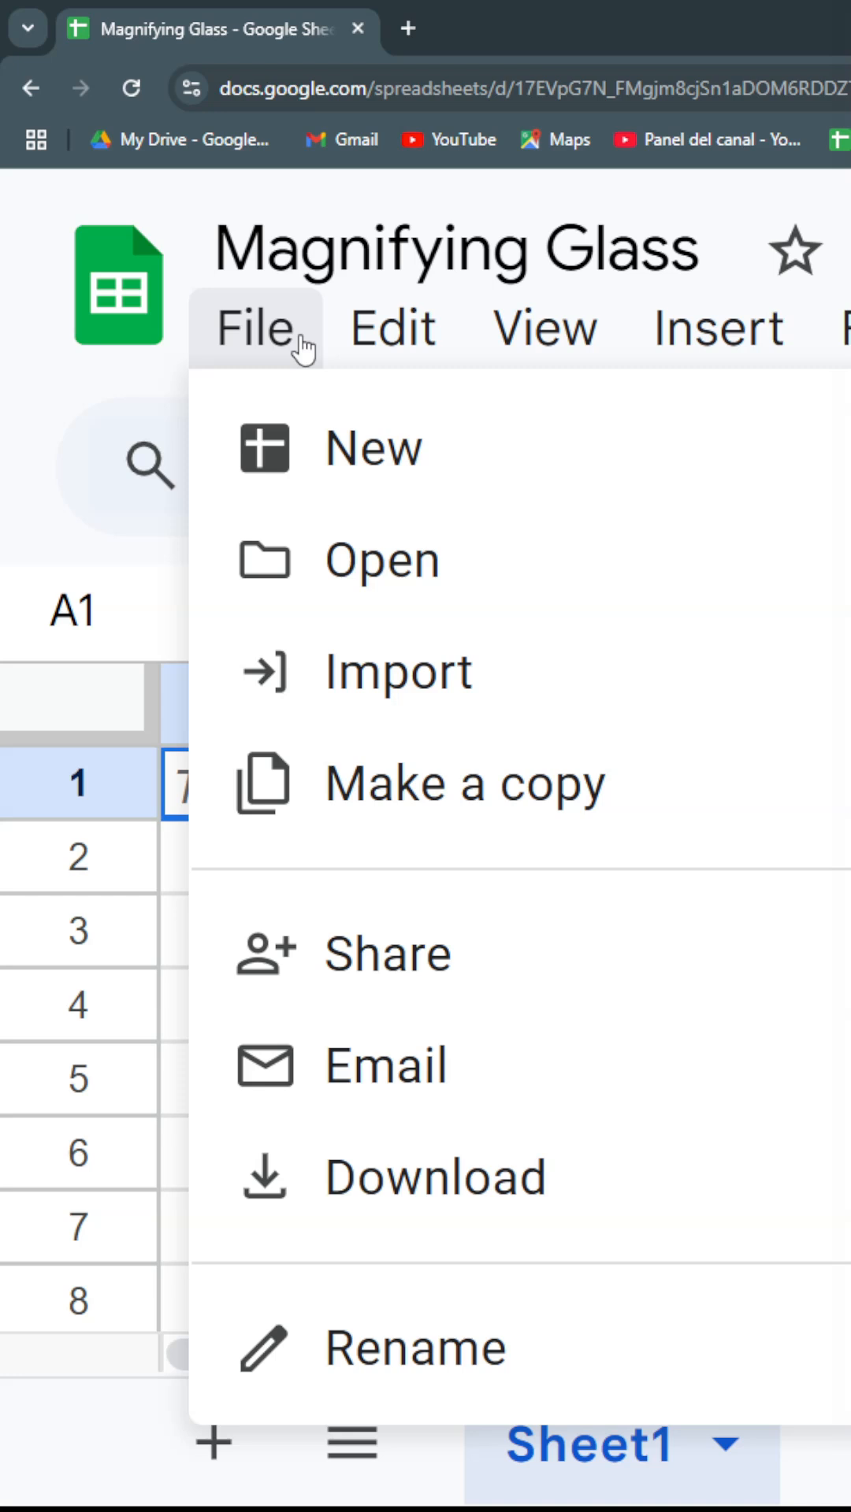
left_click(543, 328)
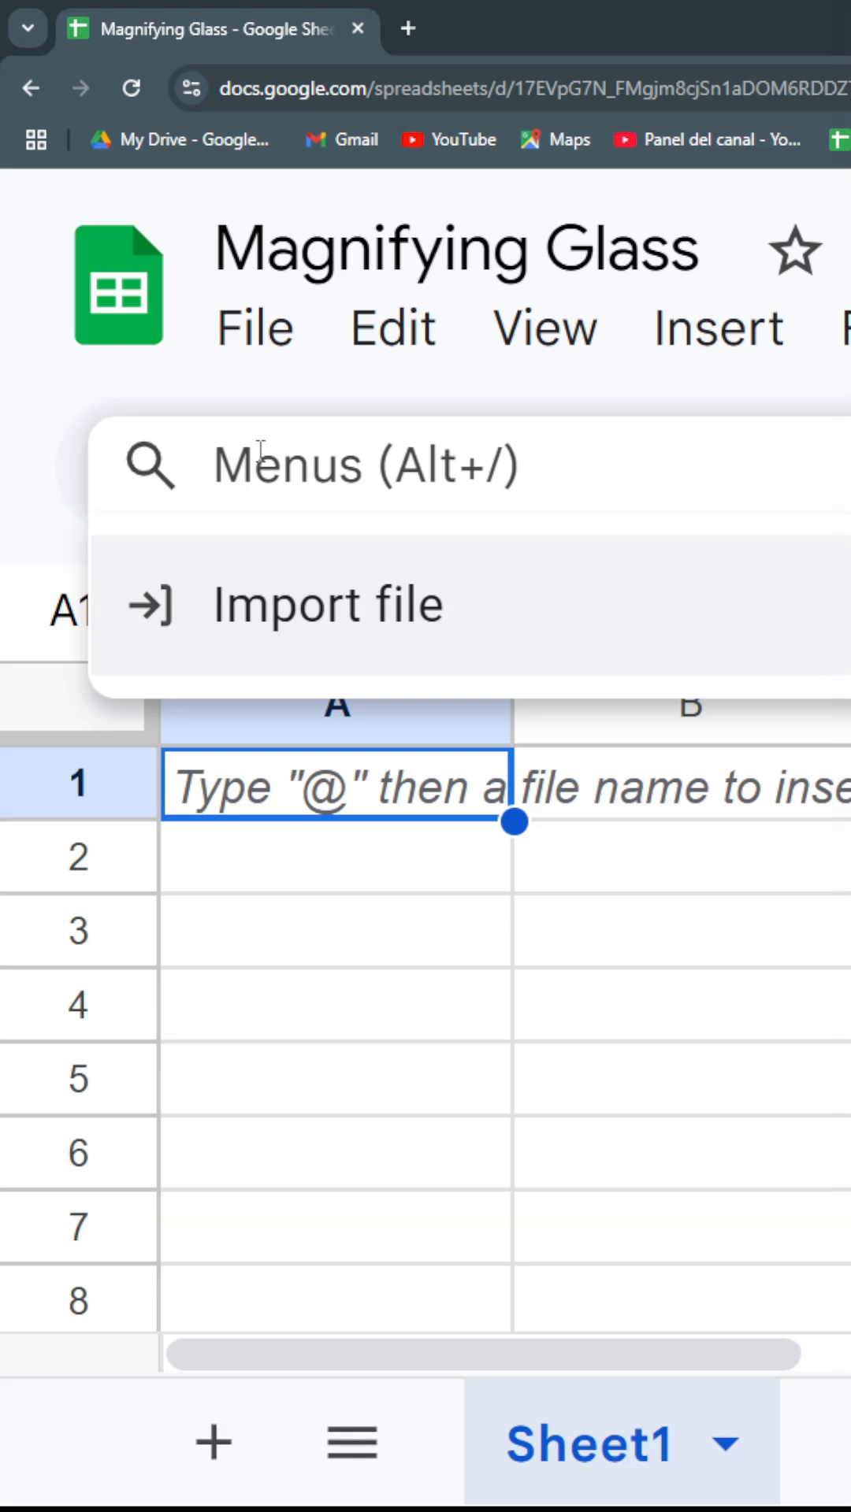
type("f")
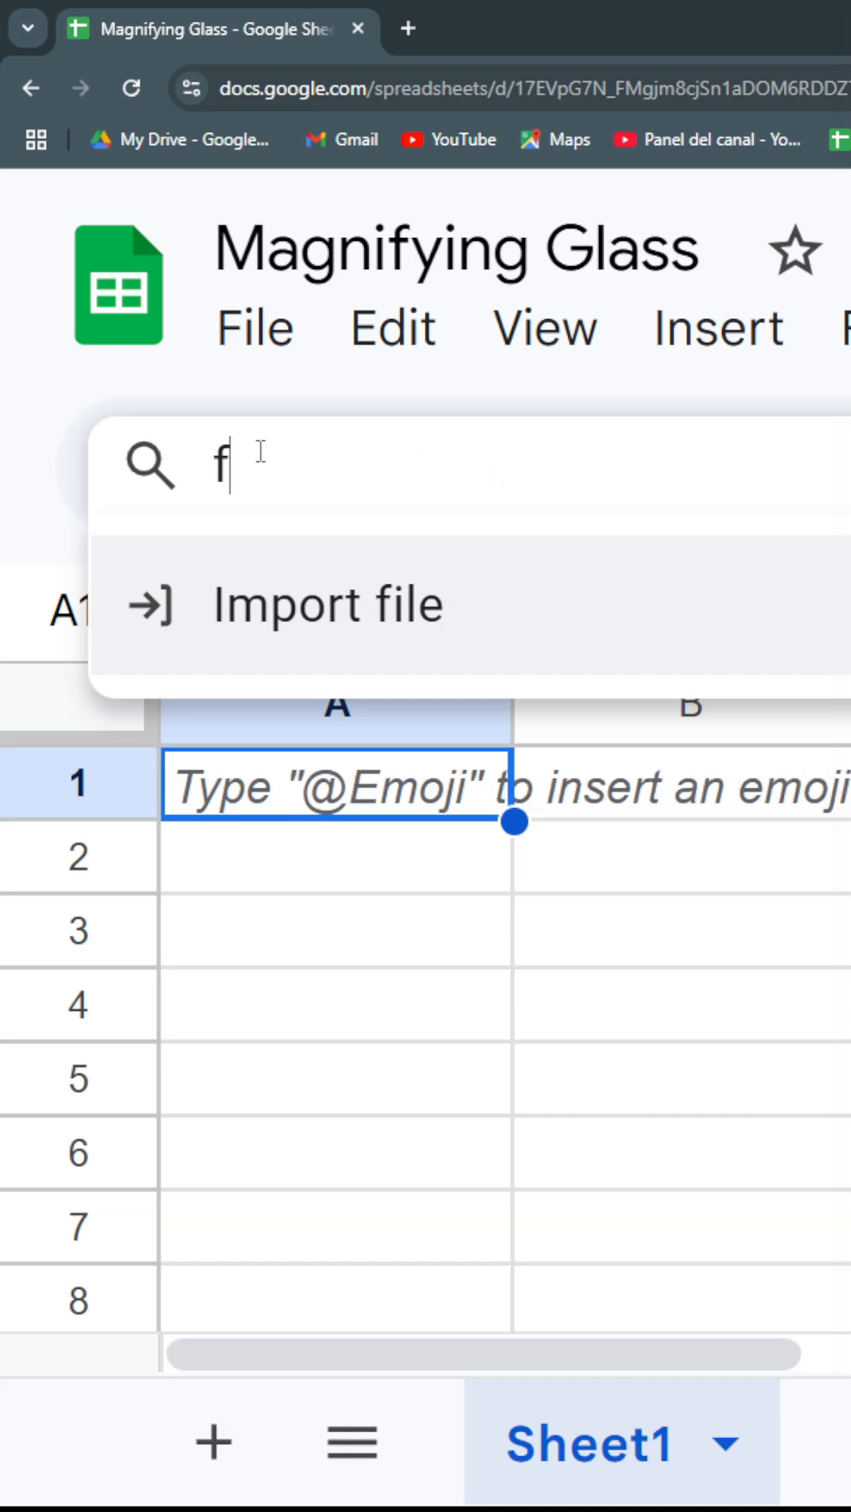
key("Backspace")
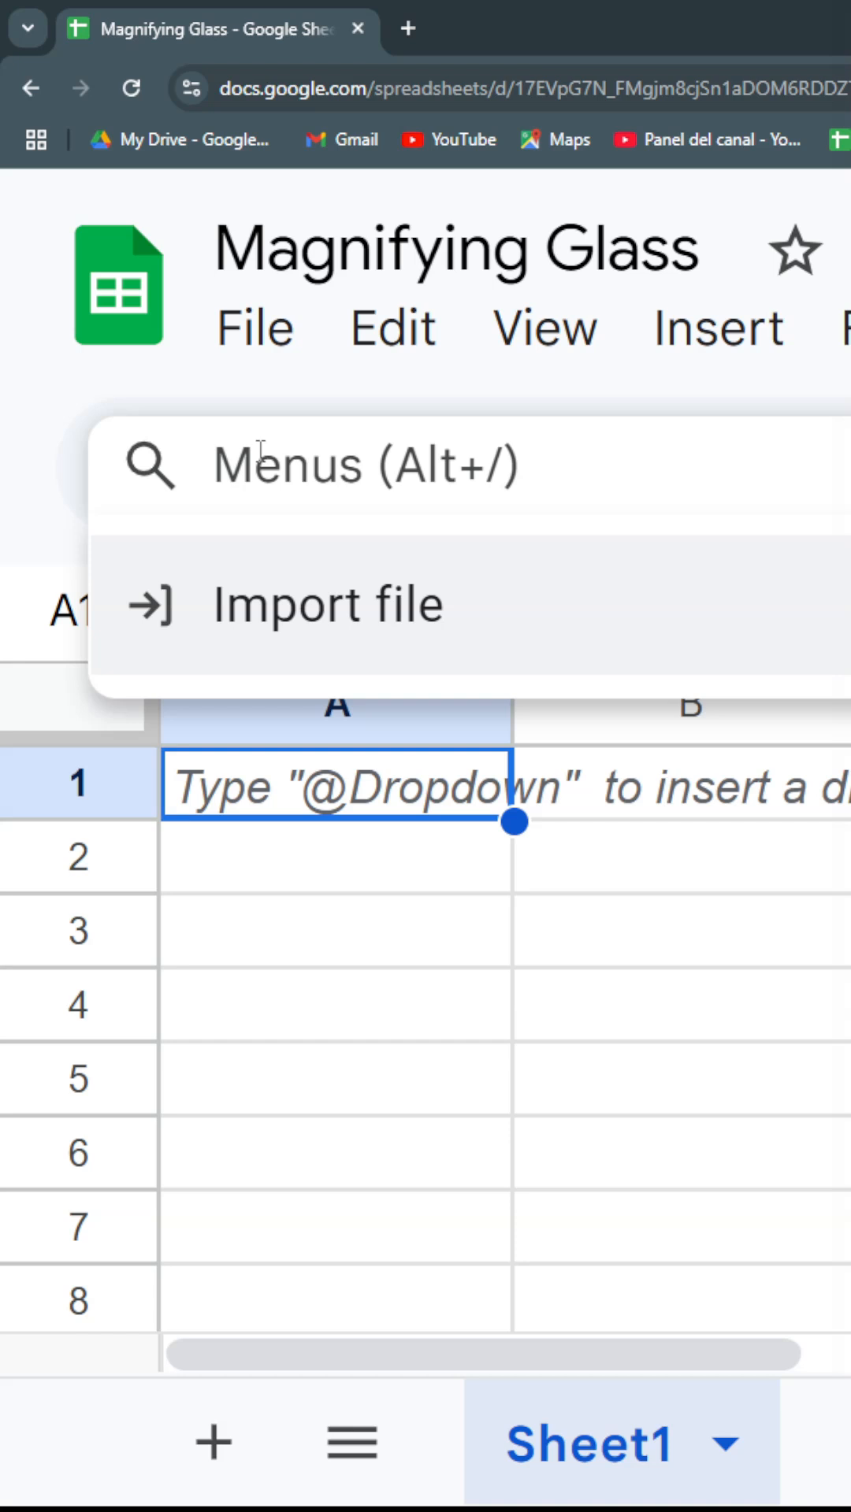
type("pivot")
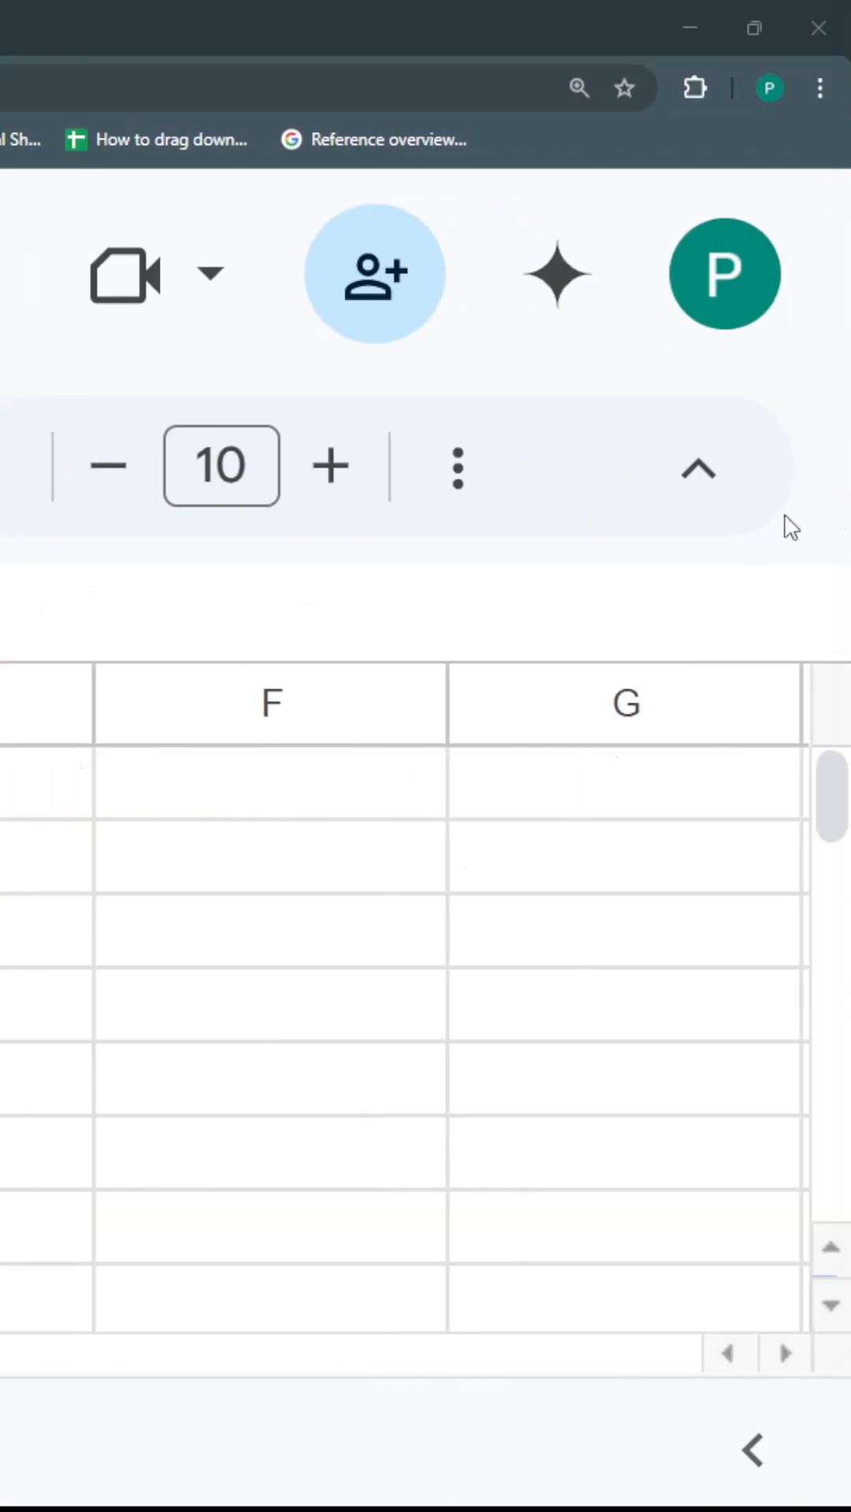
left_click(698, 469)
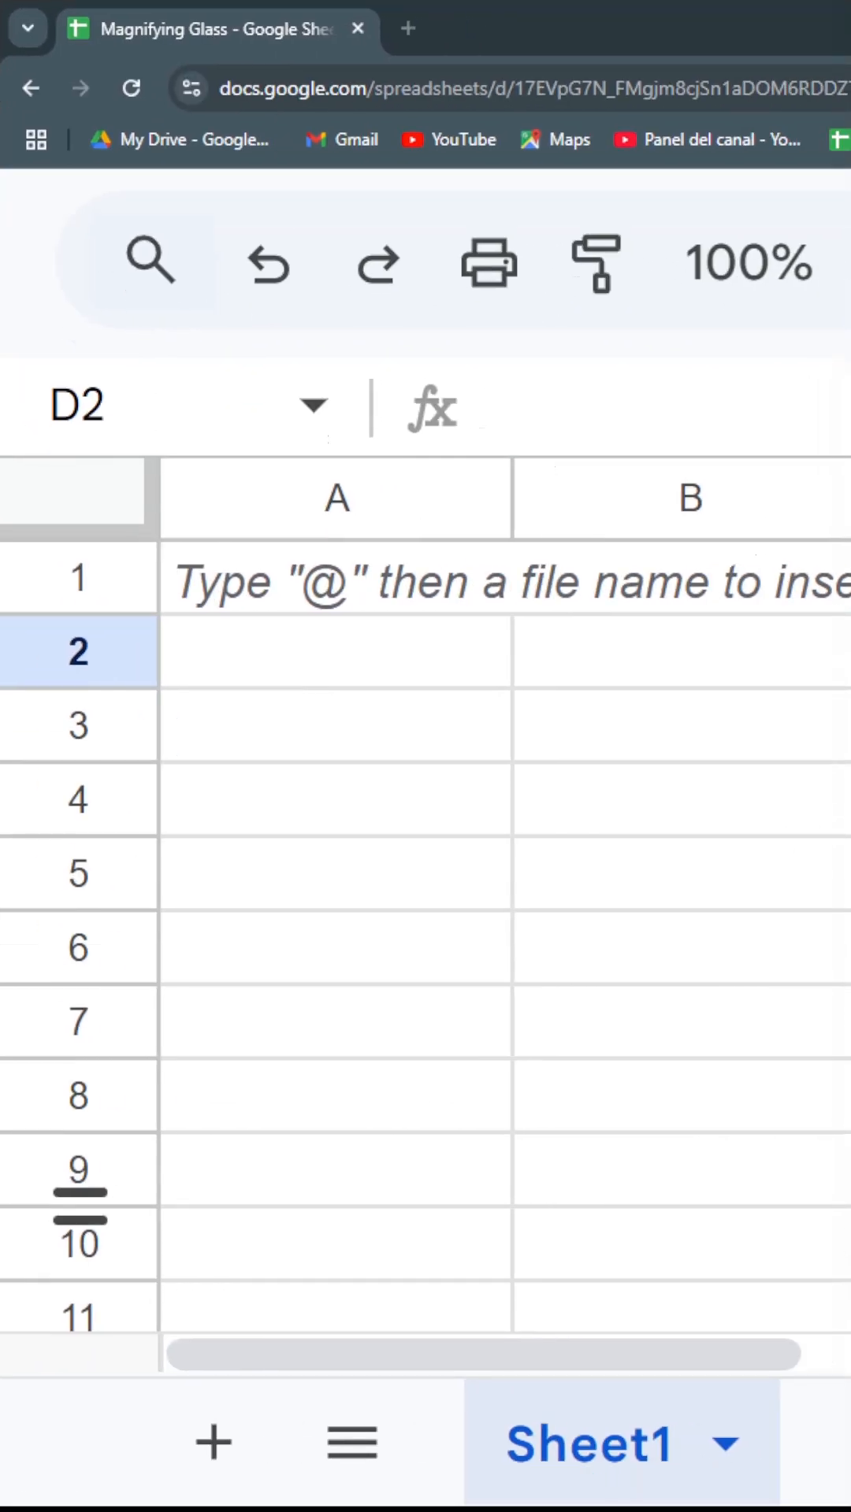
left_click(150, 263)
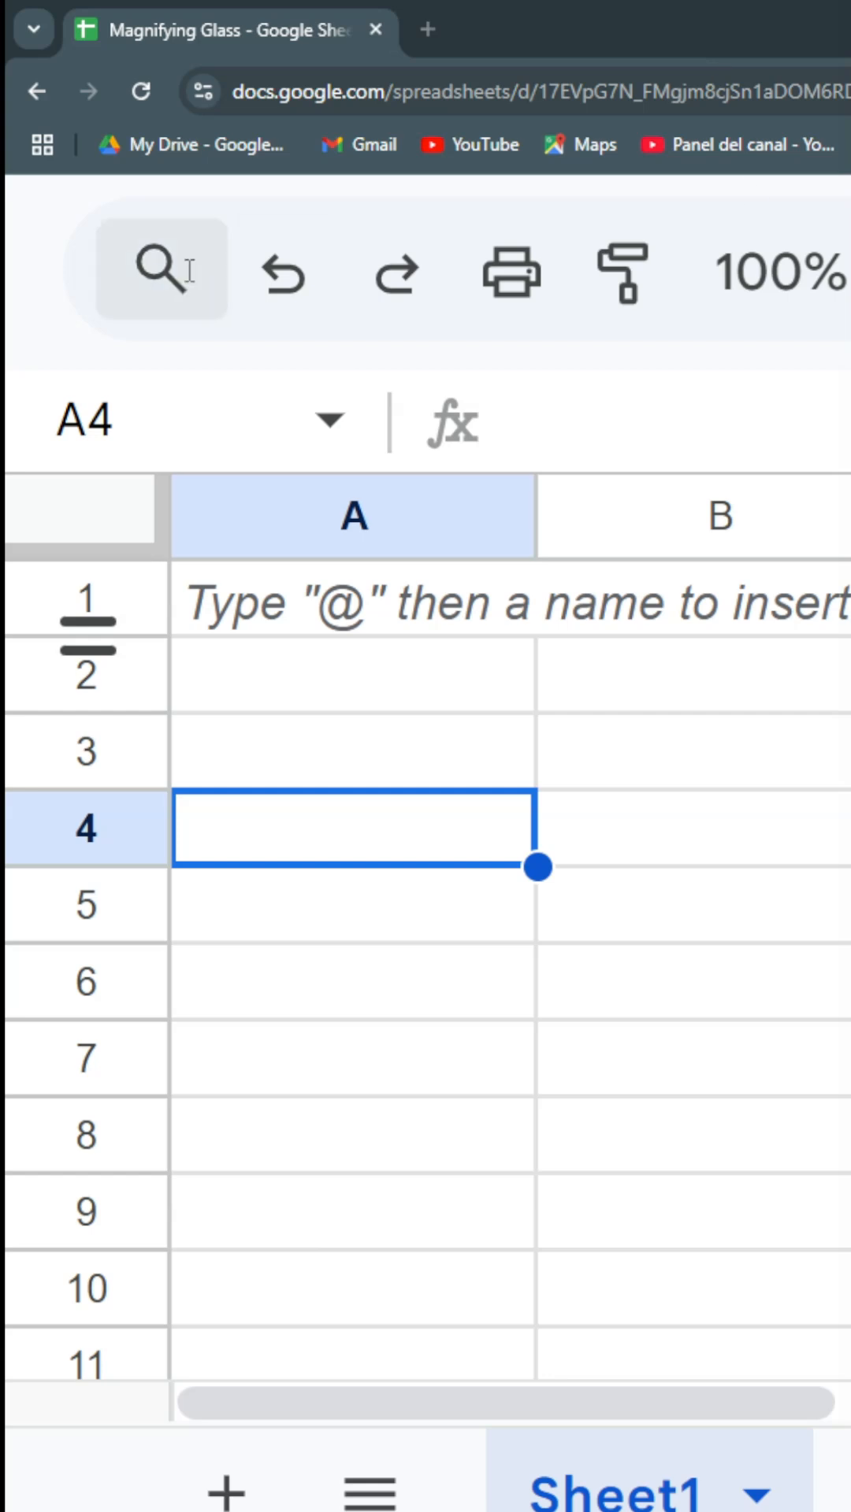
- Search the menus for 'font', 'roboto', 'border' and 'col' without applying any command
type("font")
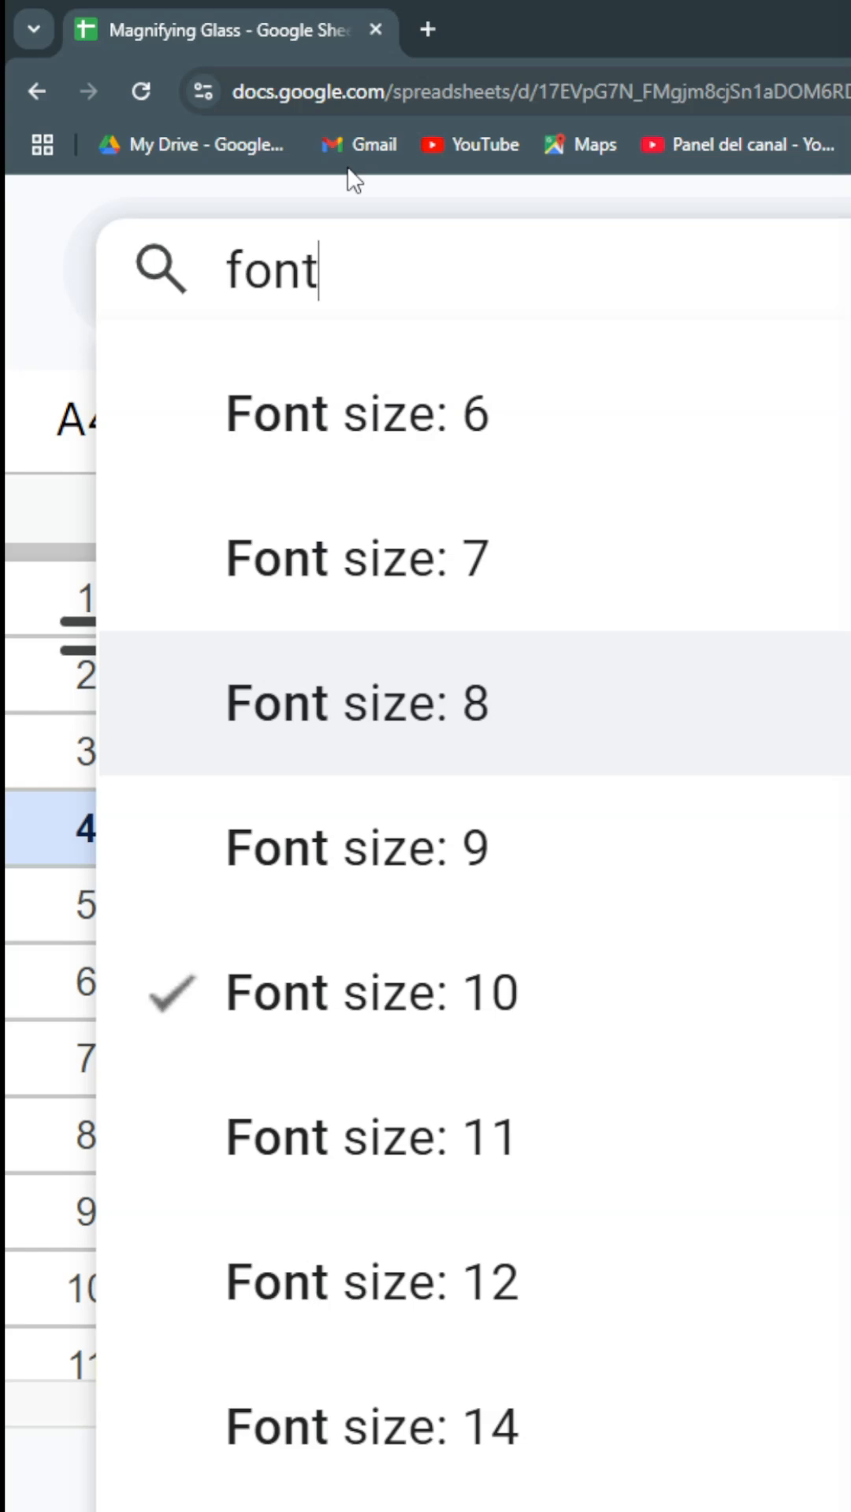
key("Backspace")
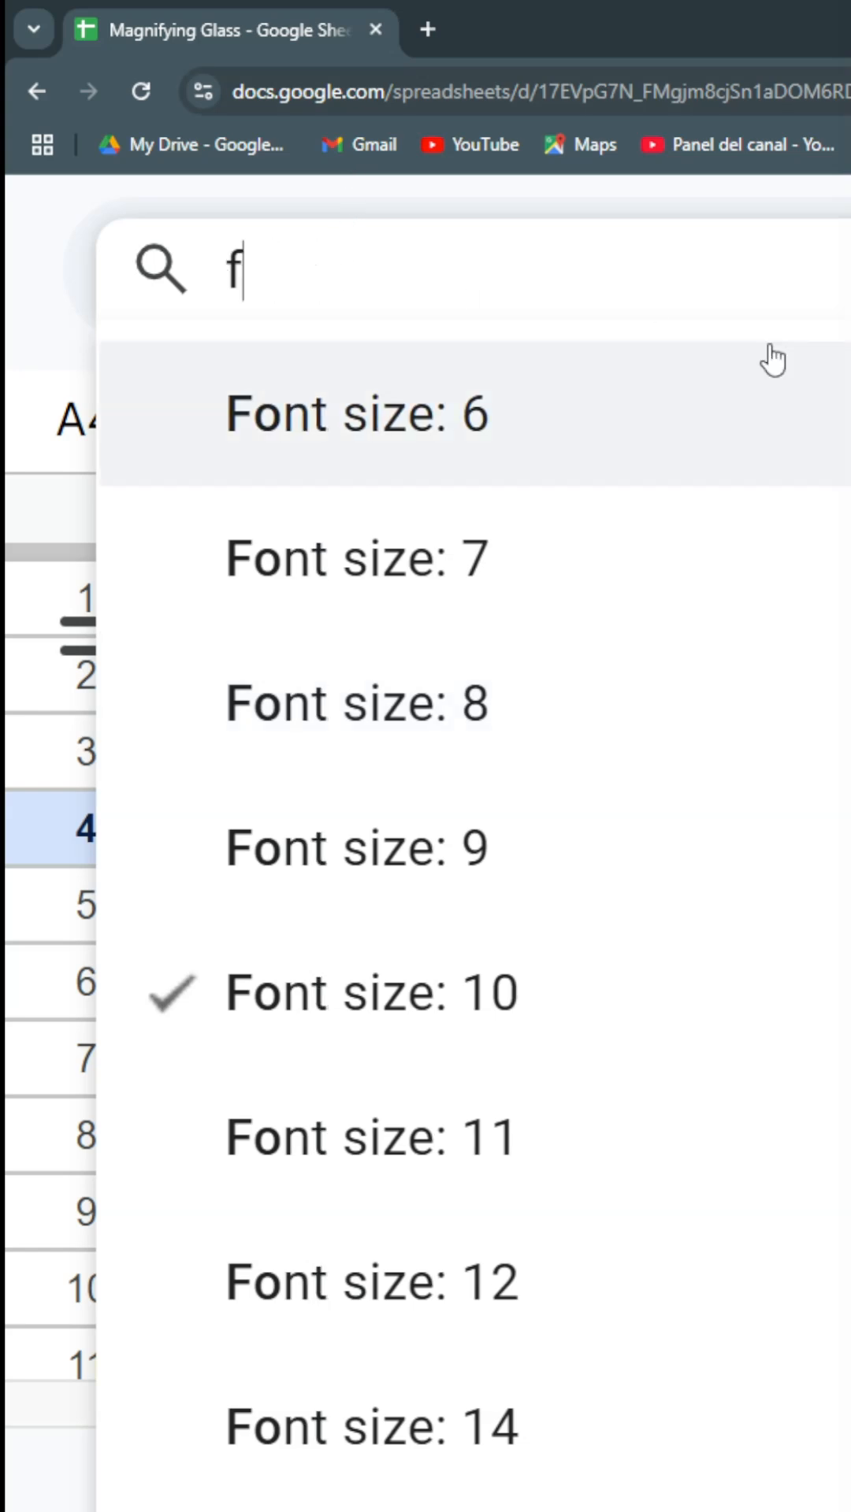
type("roboto")
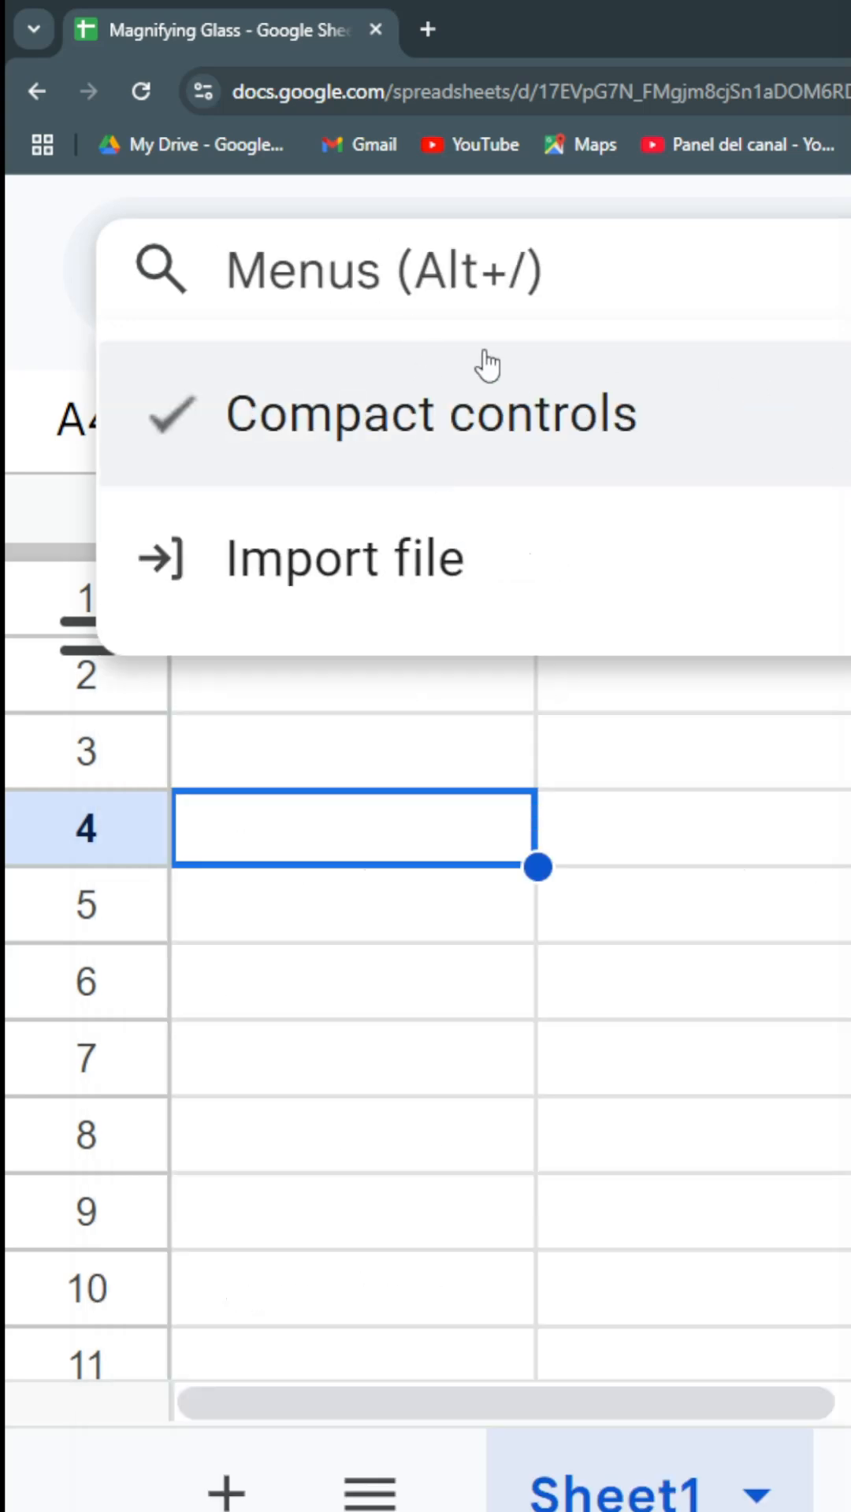
type("border")
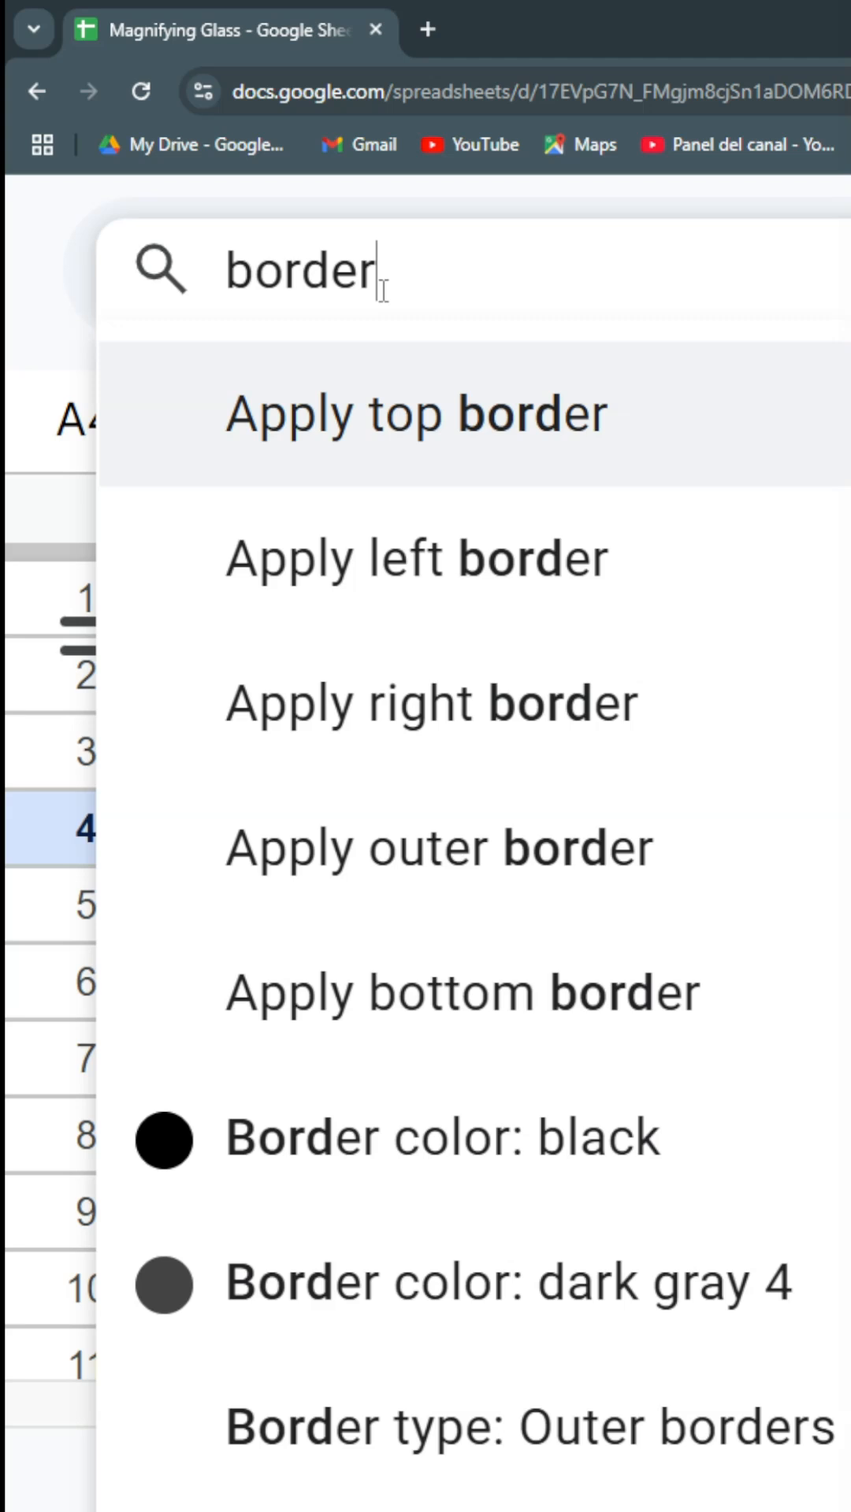
type("col")
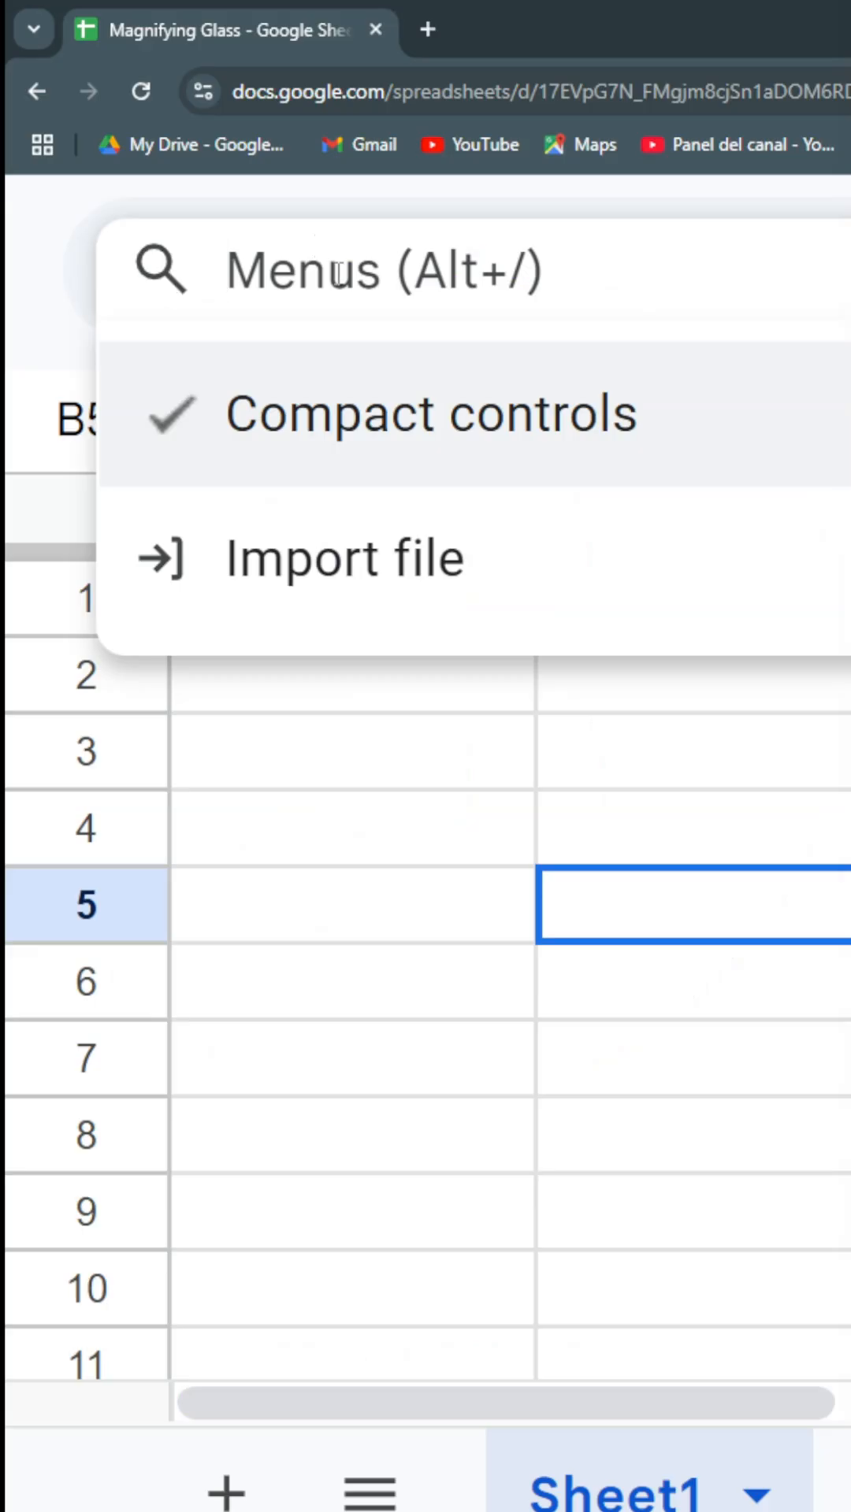
- Search for SUM-related functions ('sumi', 'sumif', 'sumip'), then select cell A3 and reopen the search
type("s")
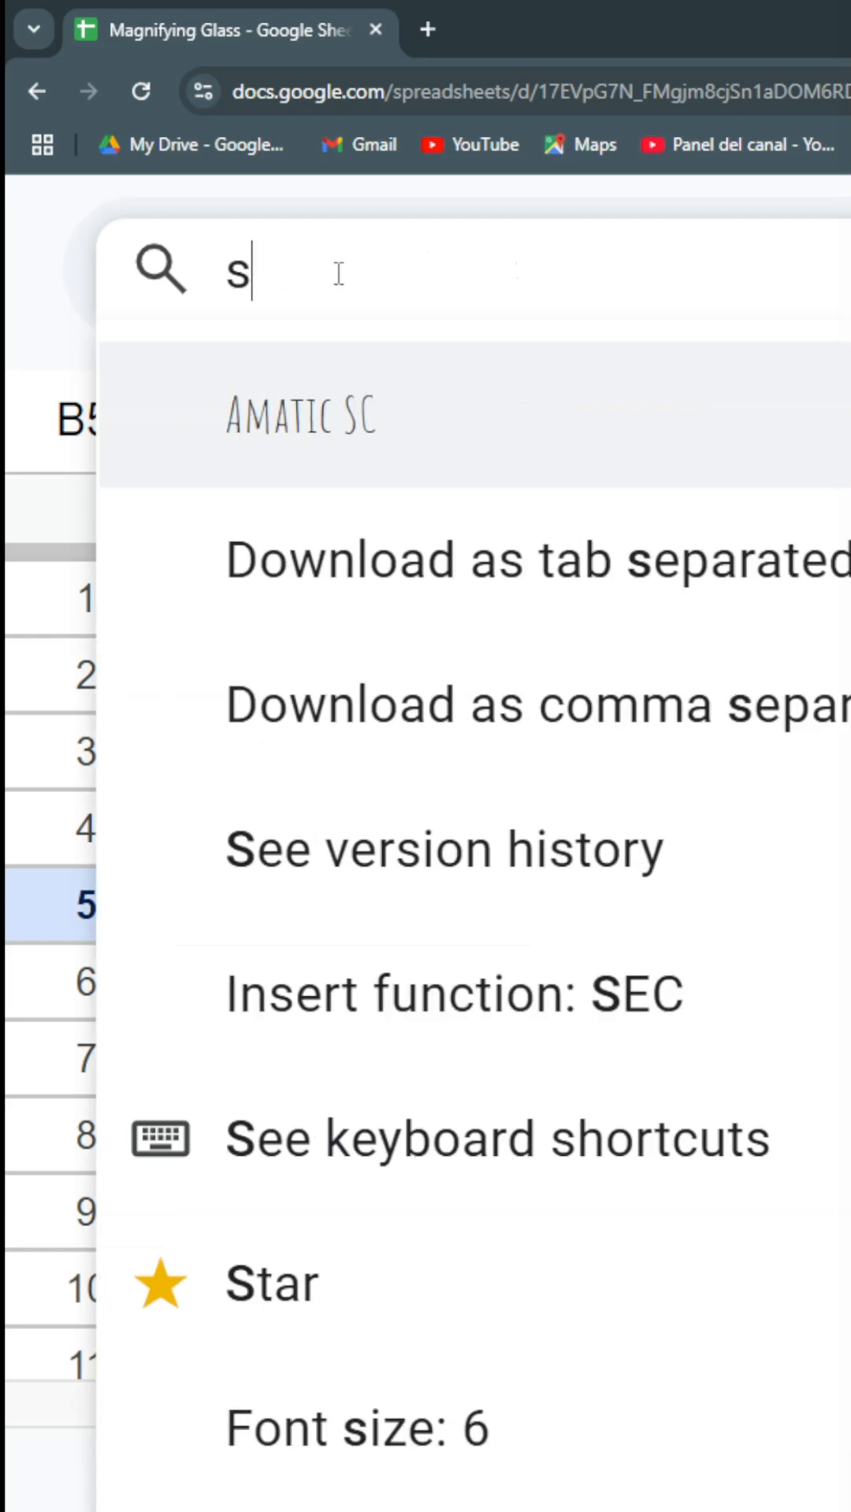
type("umi")
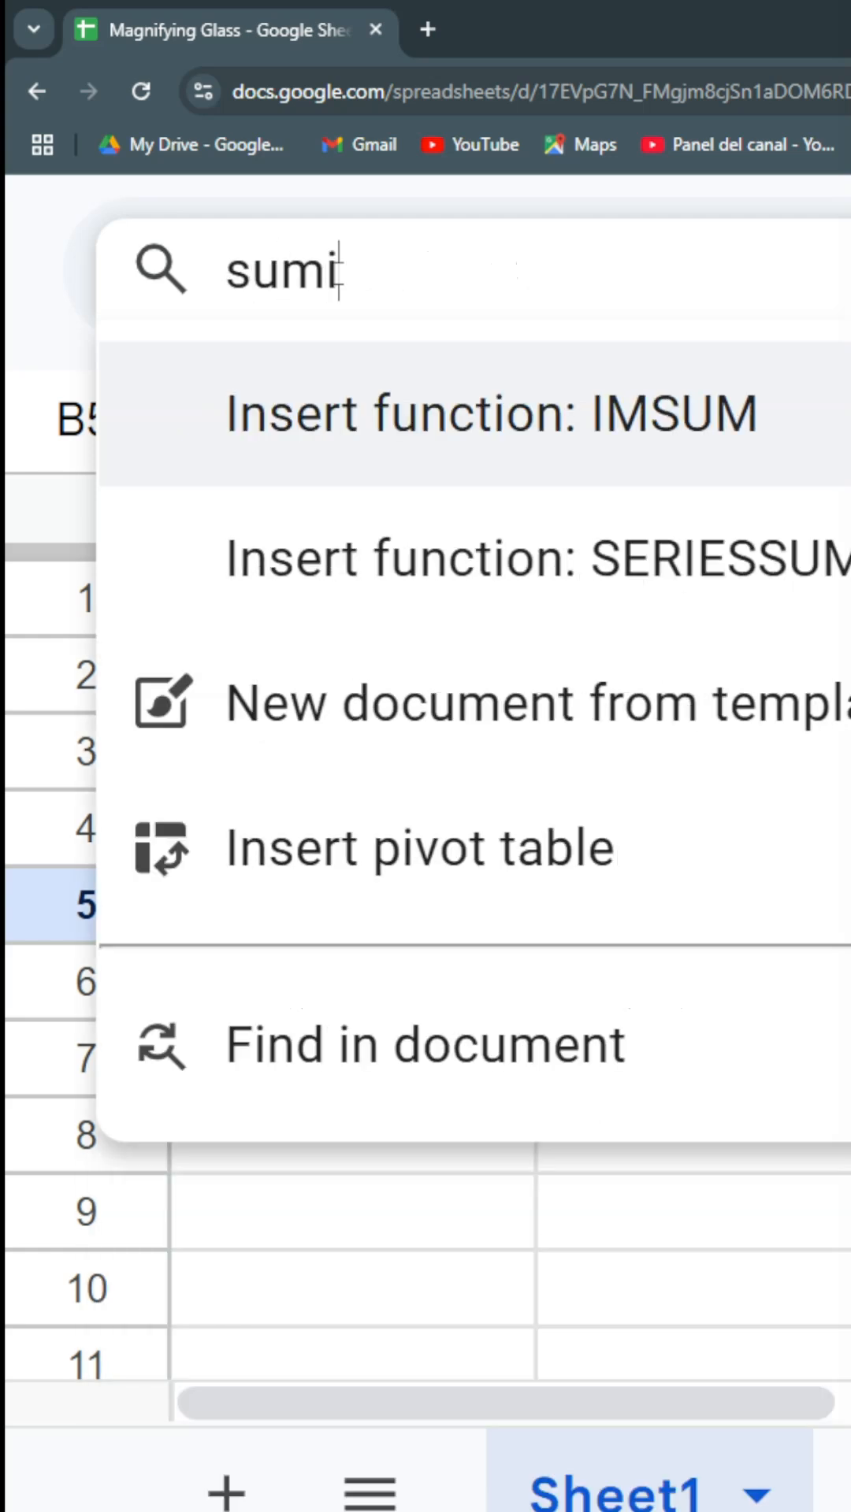
type("f")
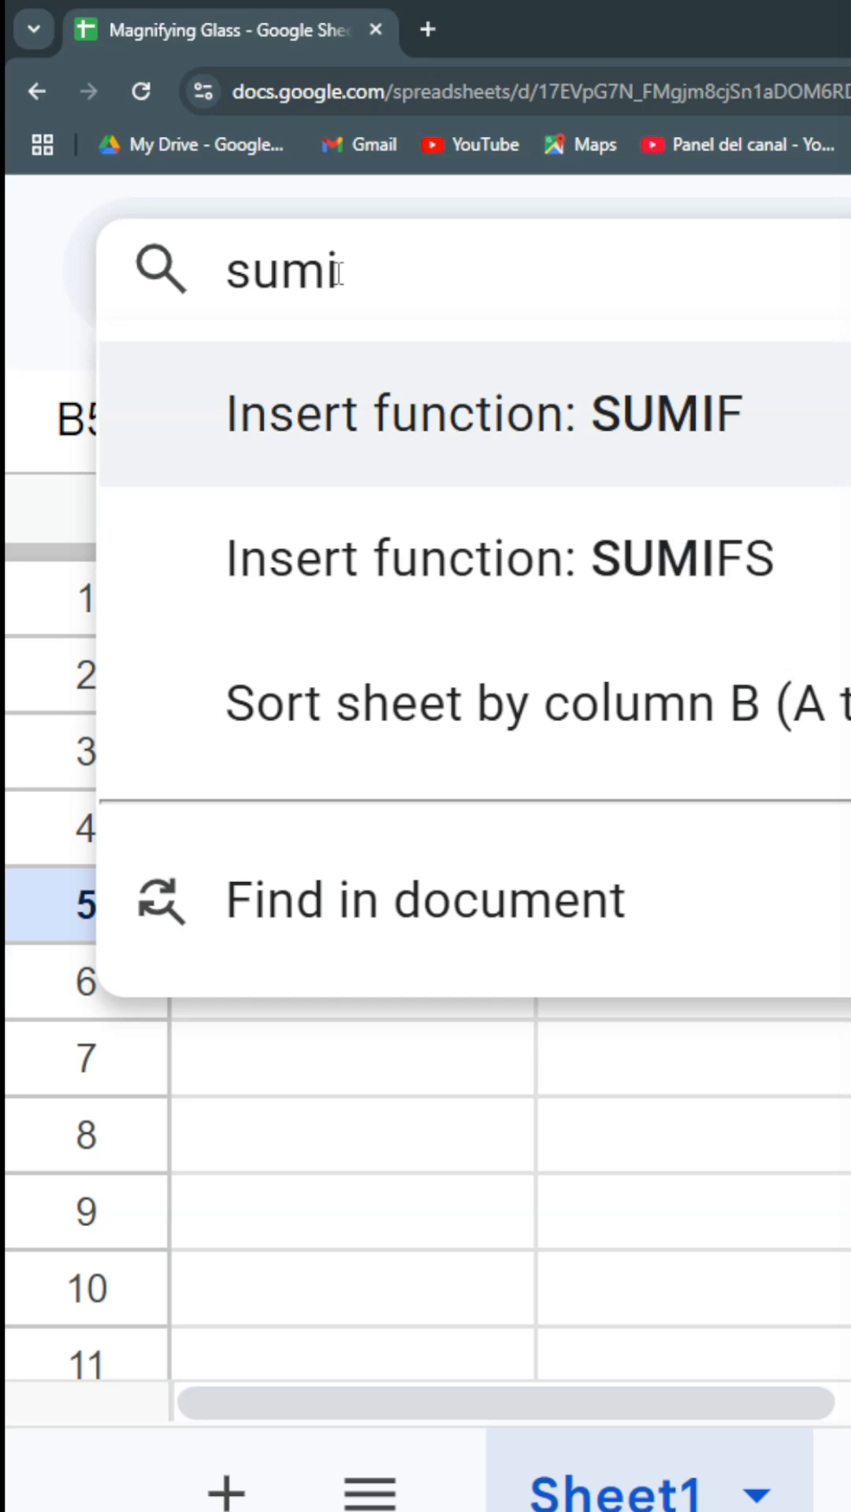
key("Backspace")
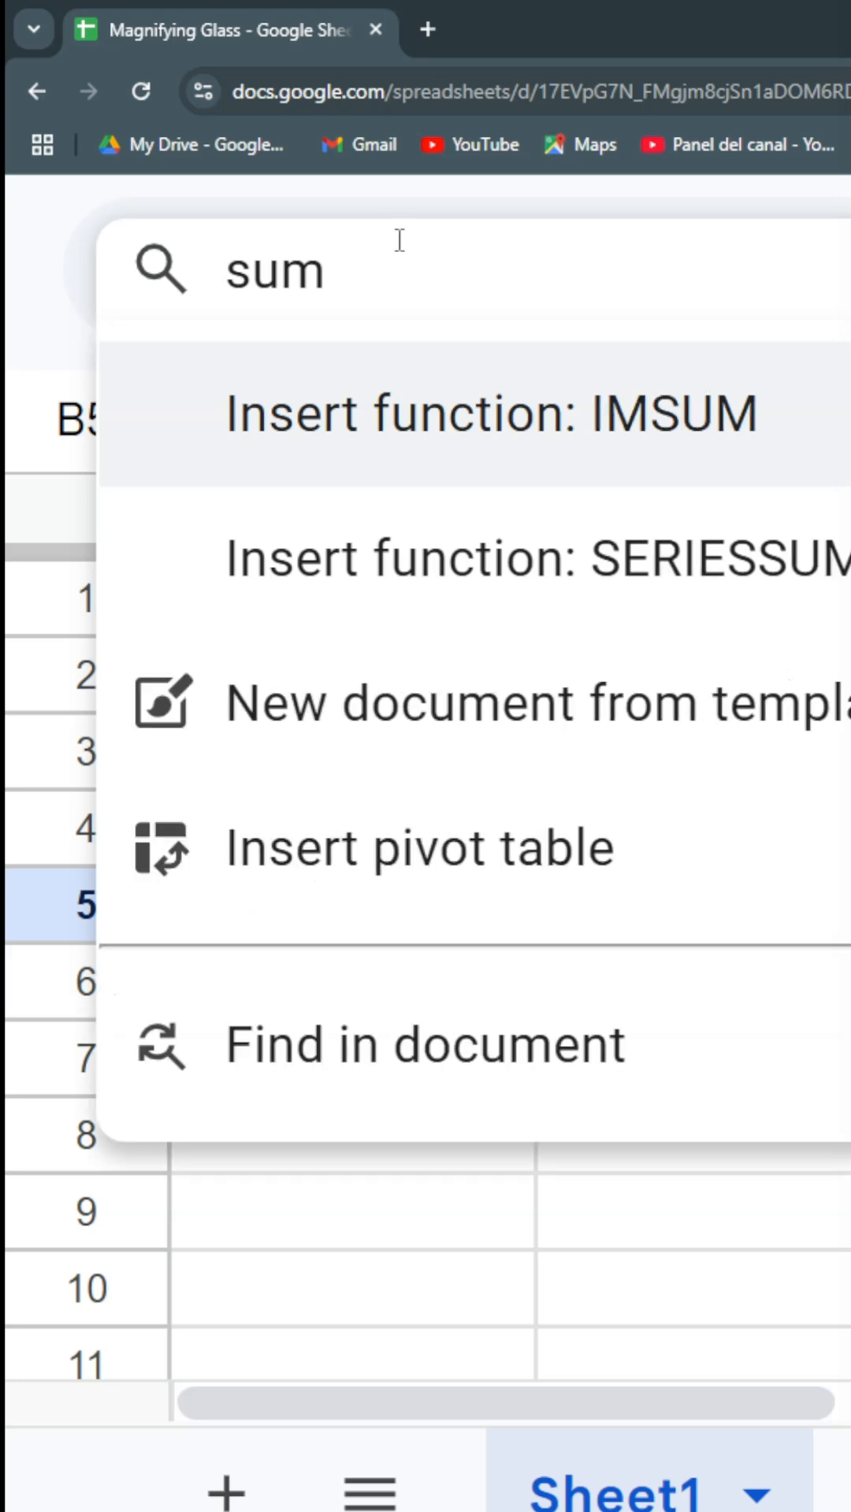
type("p")
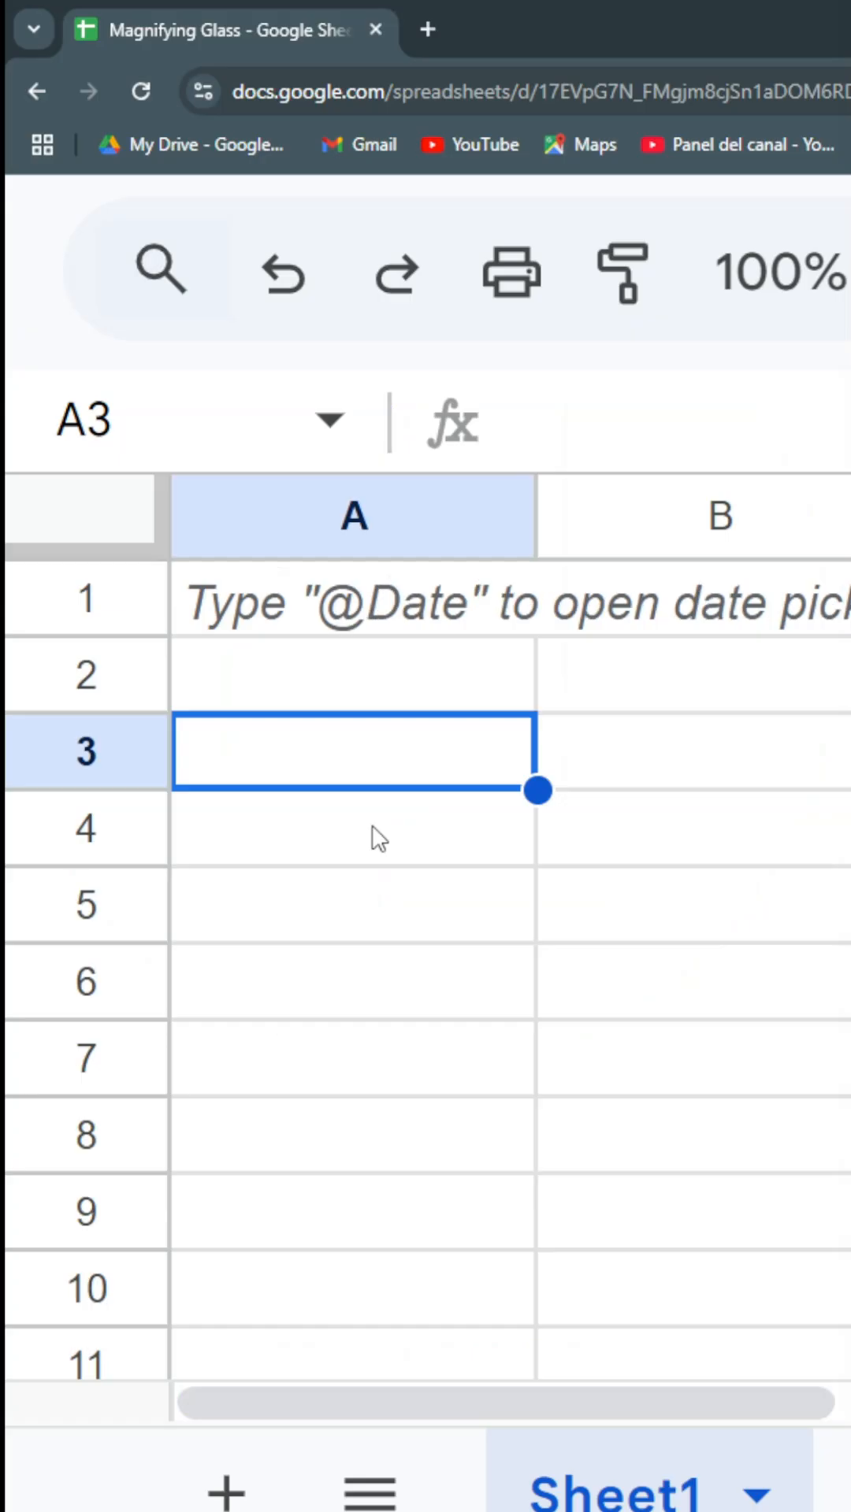
mouse_move(406, 781)
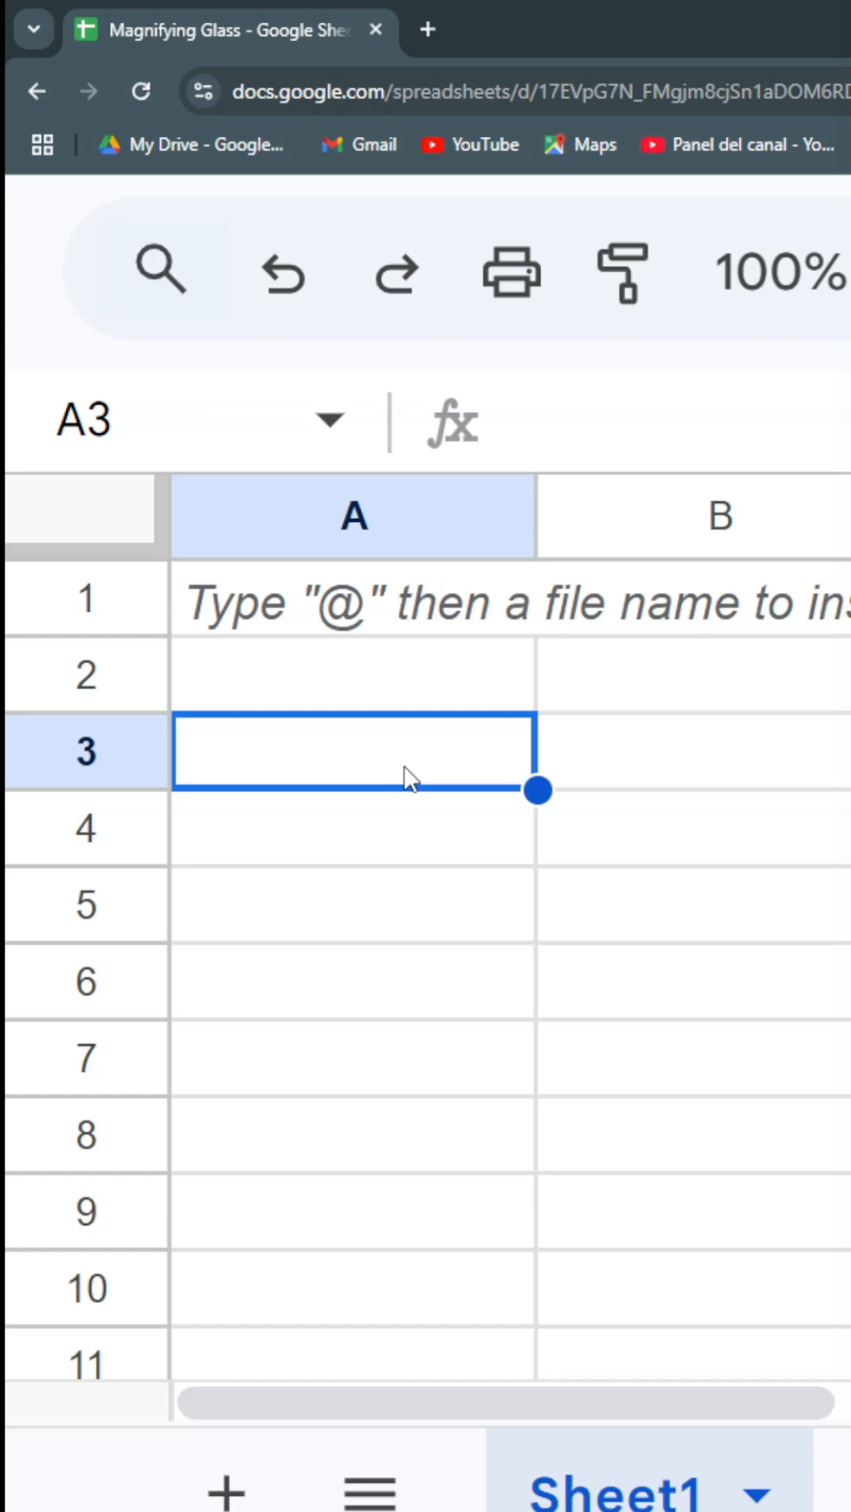
mouse_move(391, 841)
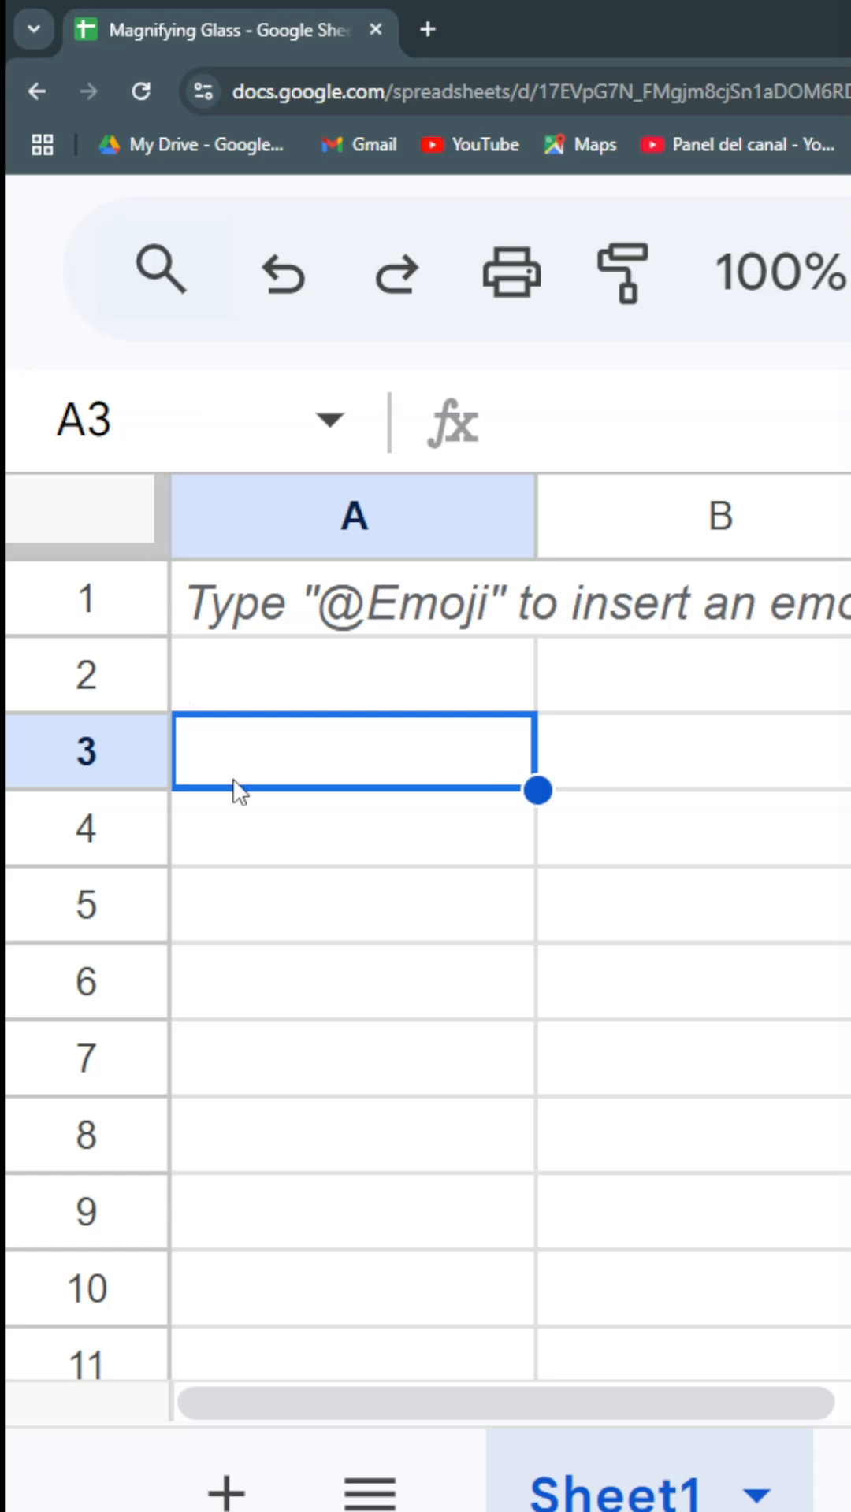
left_click(162, 269)
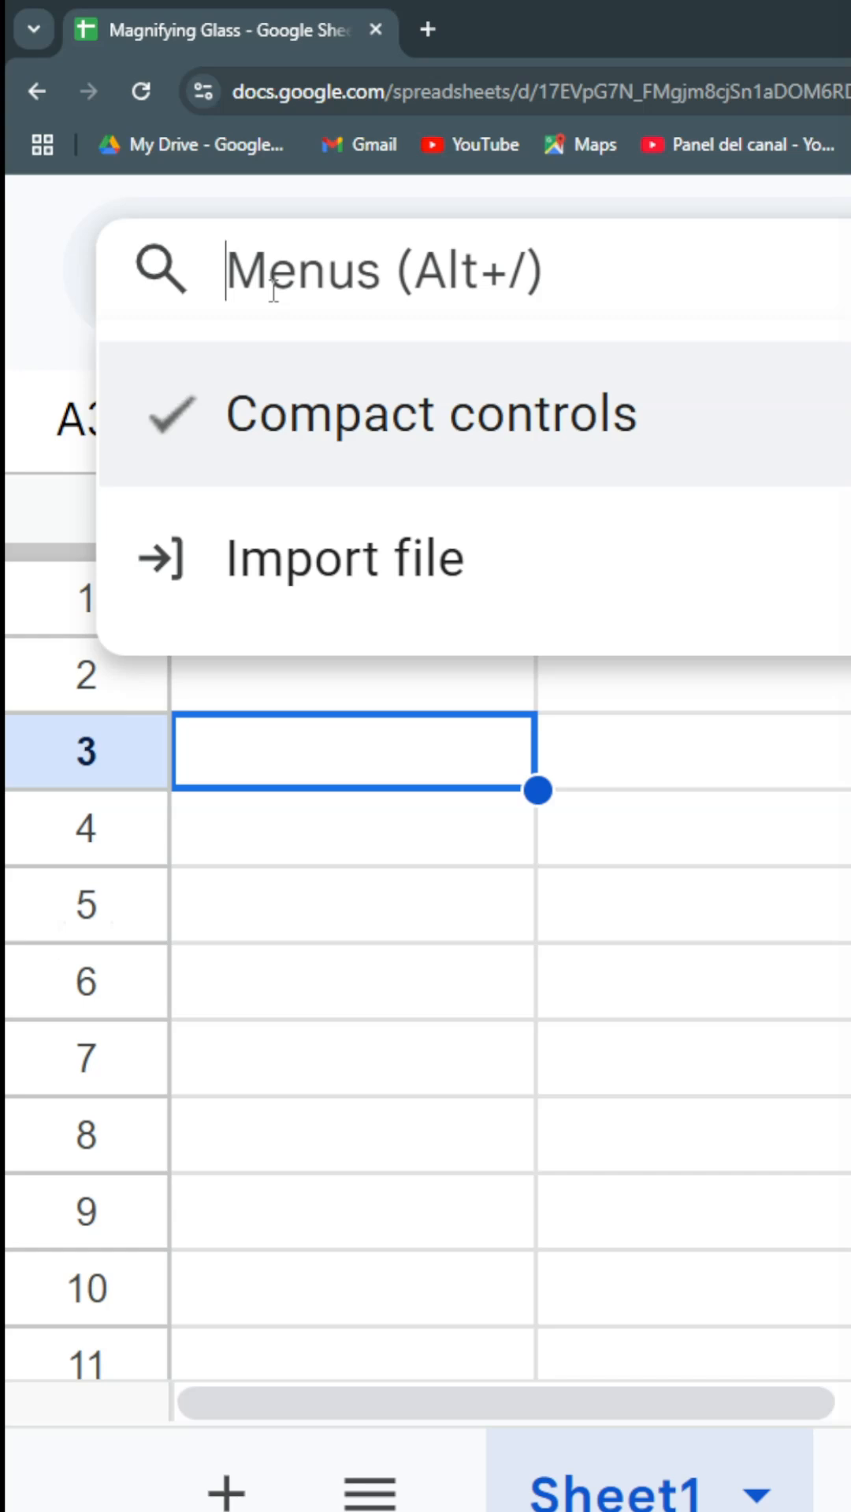
- Search 'fill green' and apply 'Fill color: green' to cell A3
type("fill green")
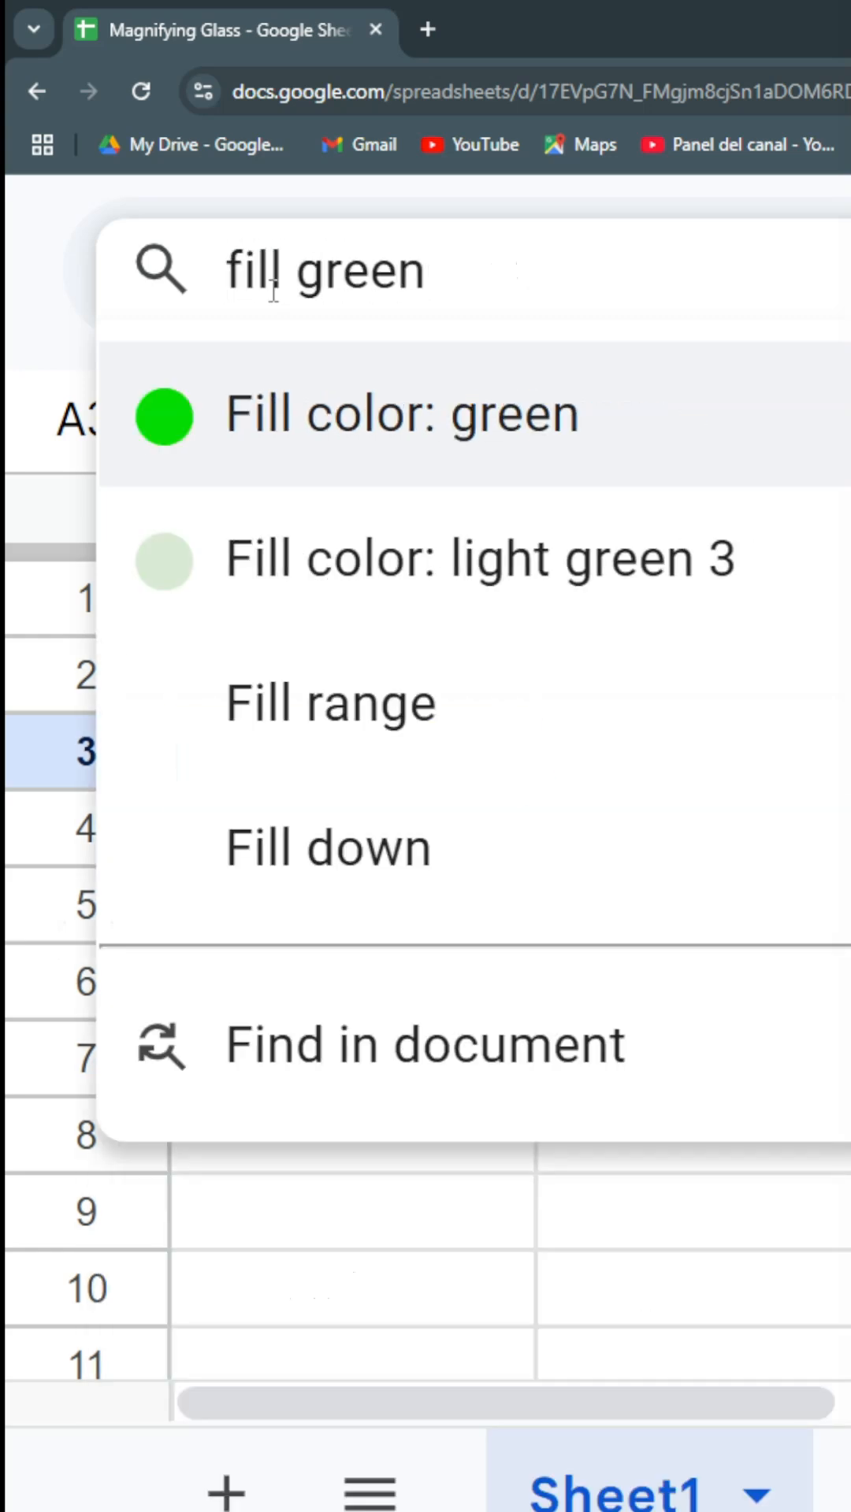
left_click(400, 415)
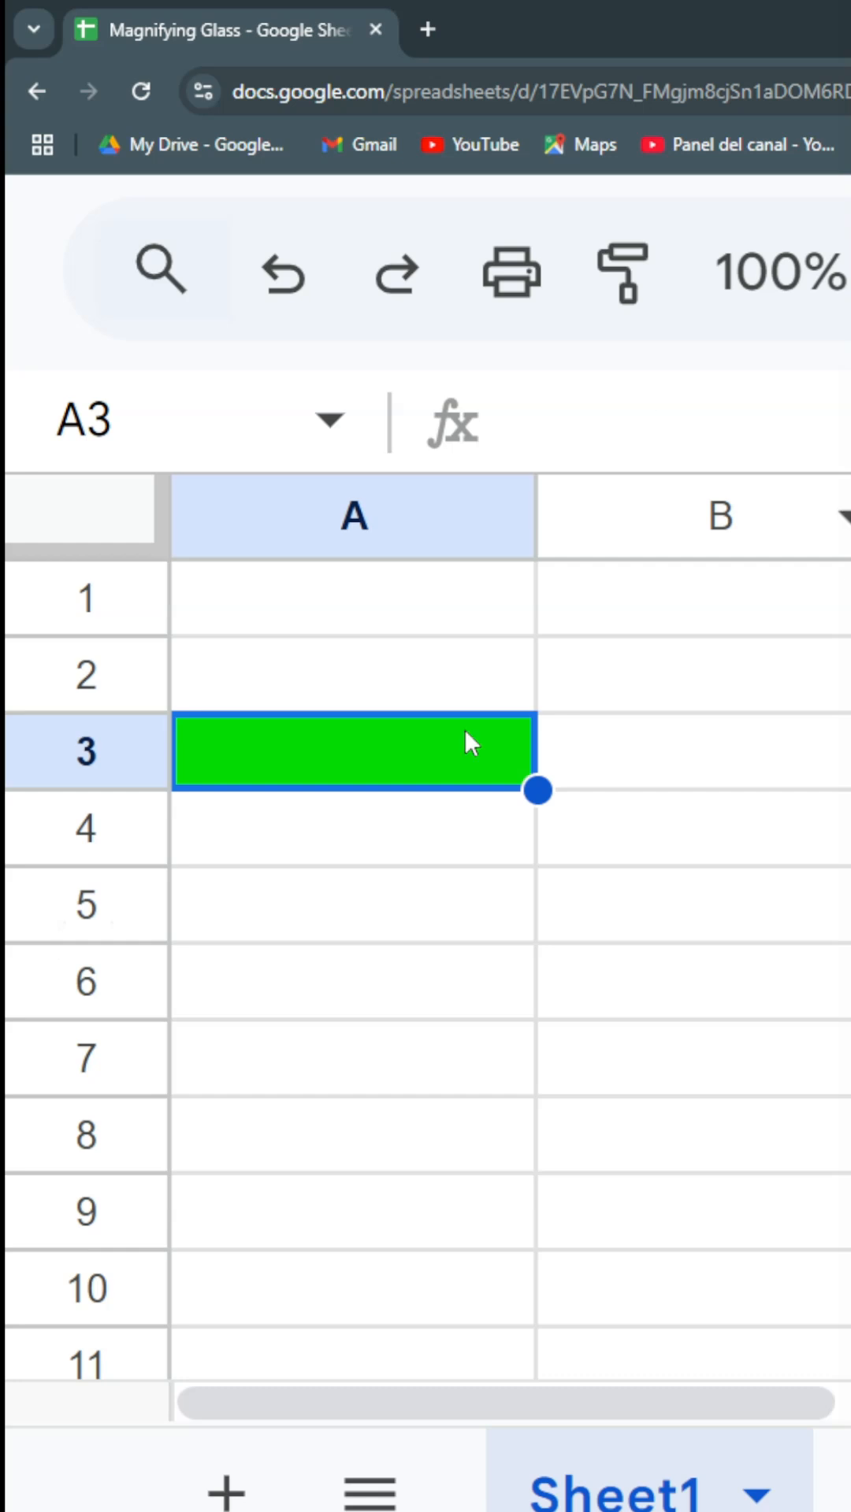
mouse_move(444, 794)
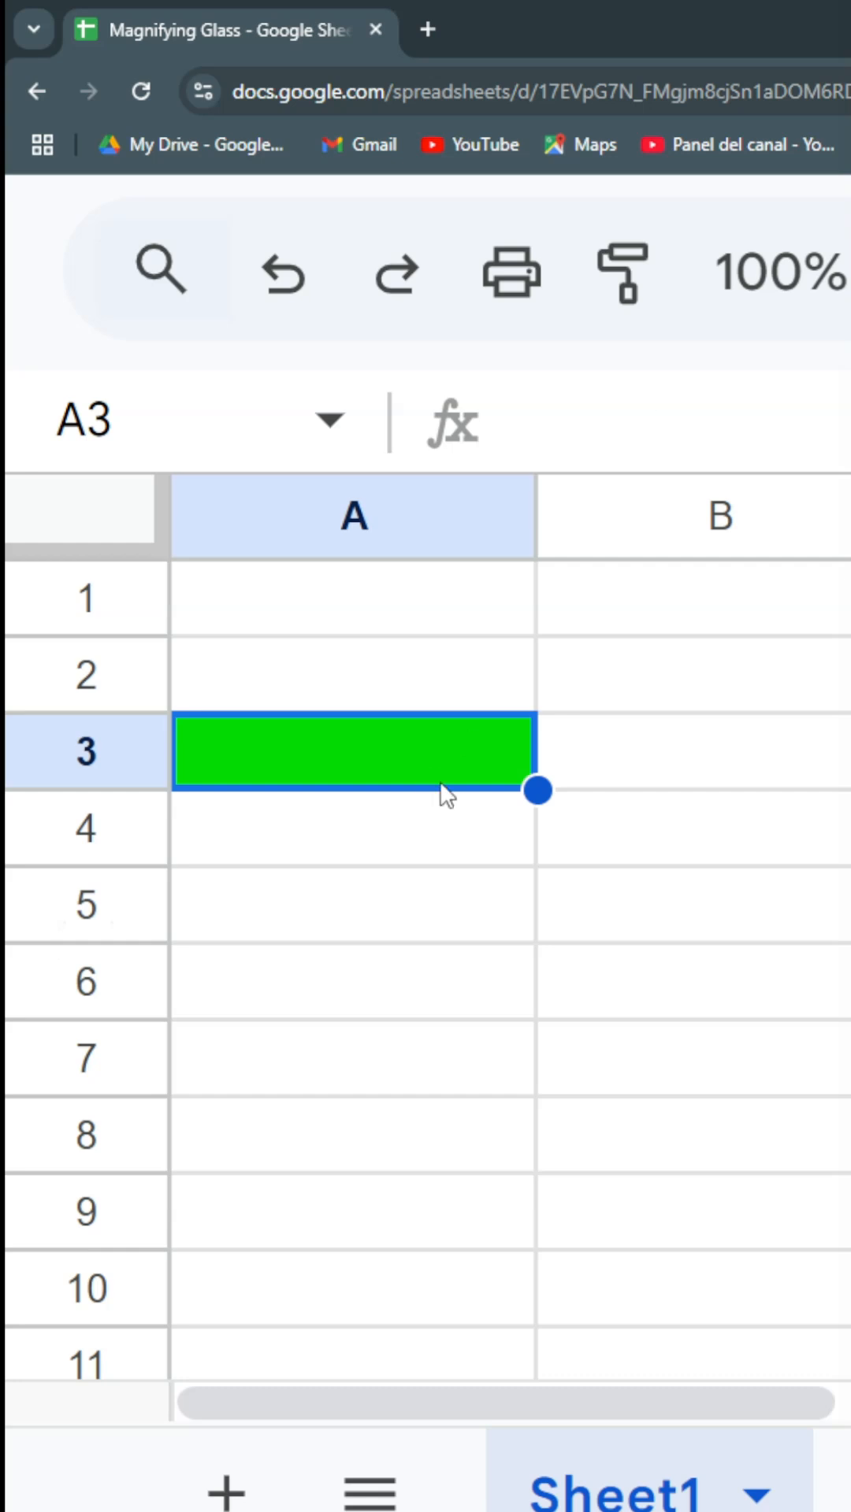
mouse_move(391, 981)
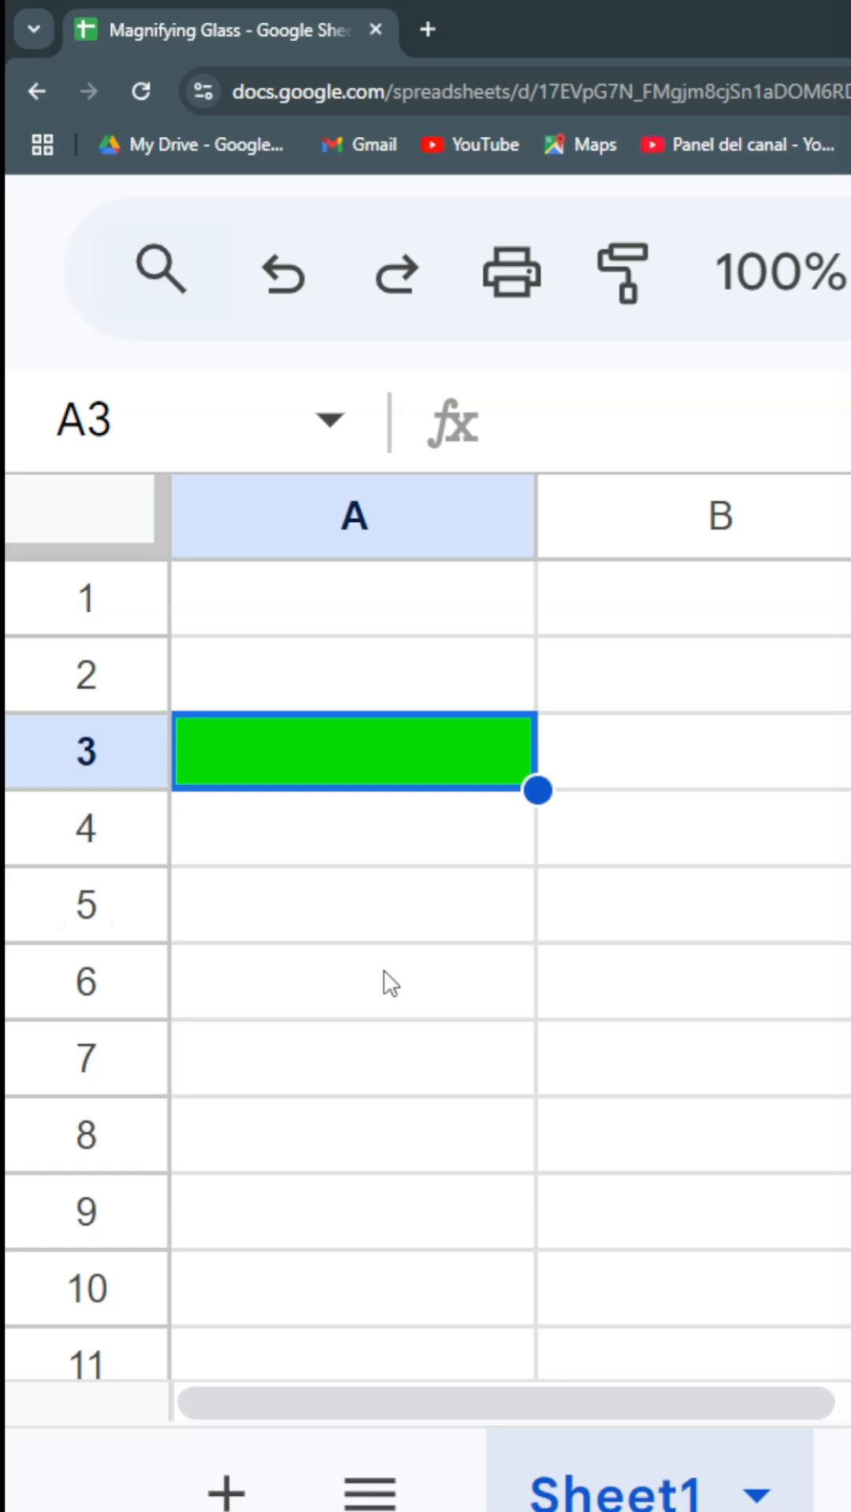
- Select cell A6 and reapply the recent 'Fill color: green' command to it
left_click(351, 981)
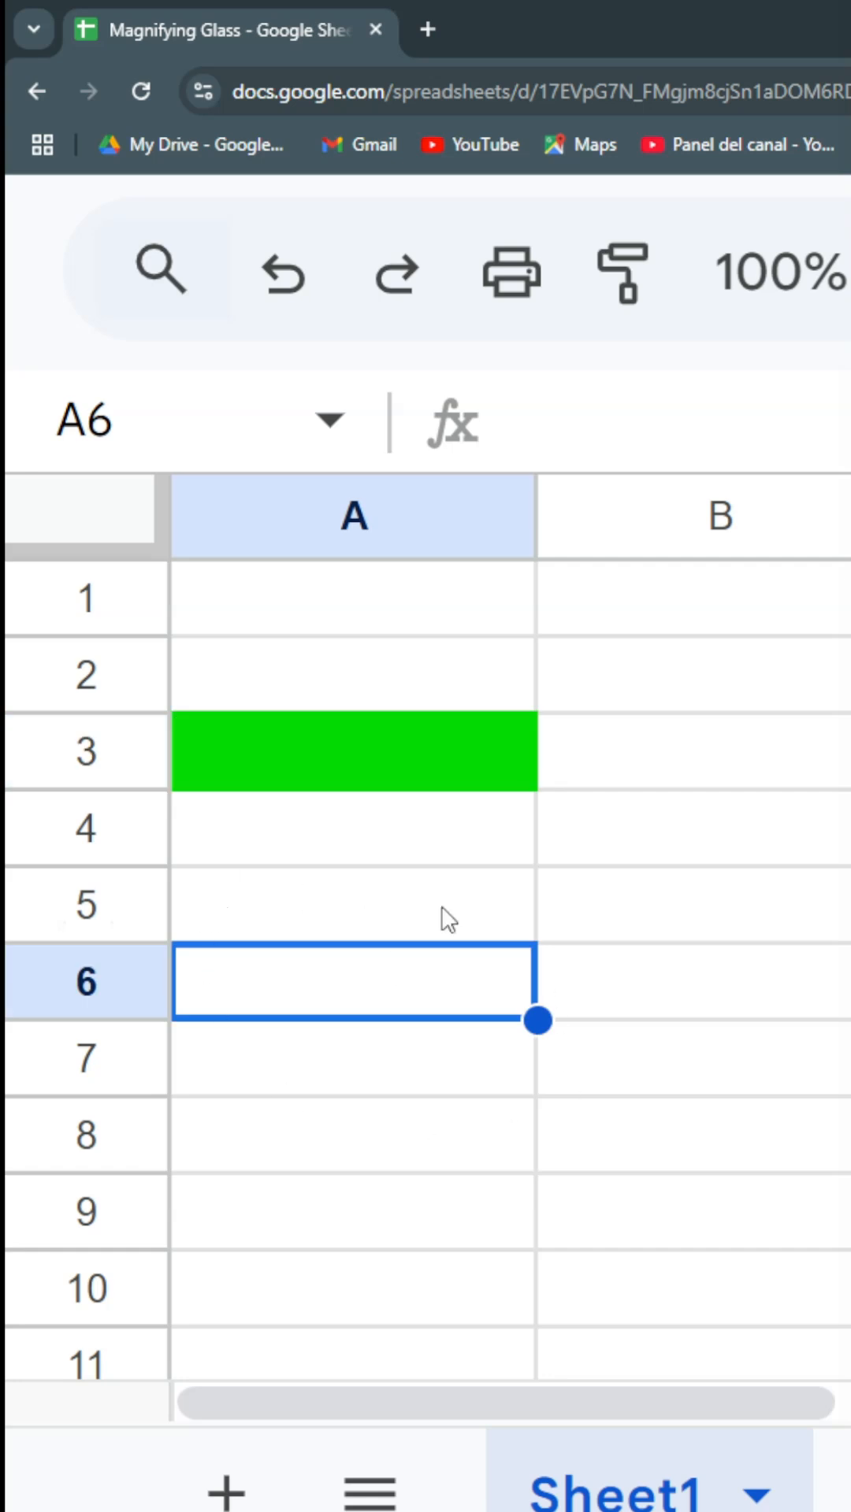
left_click(162, 269)
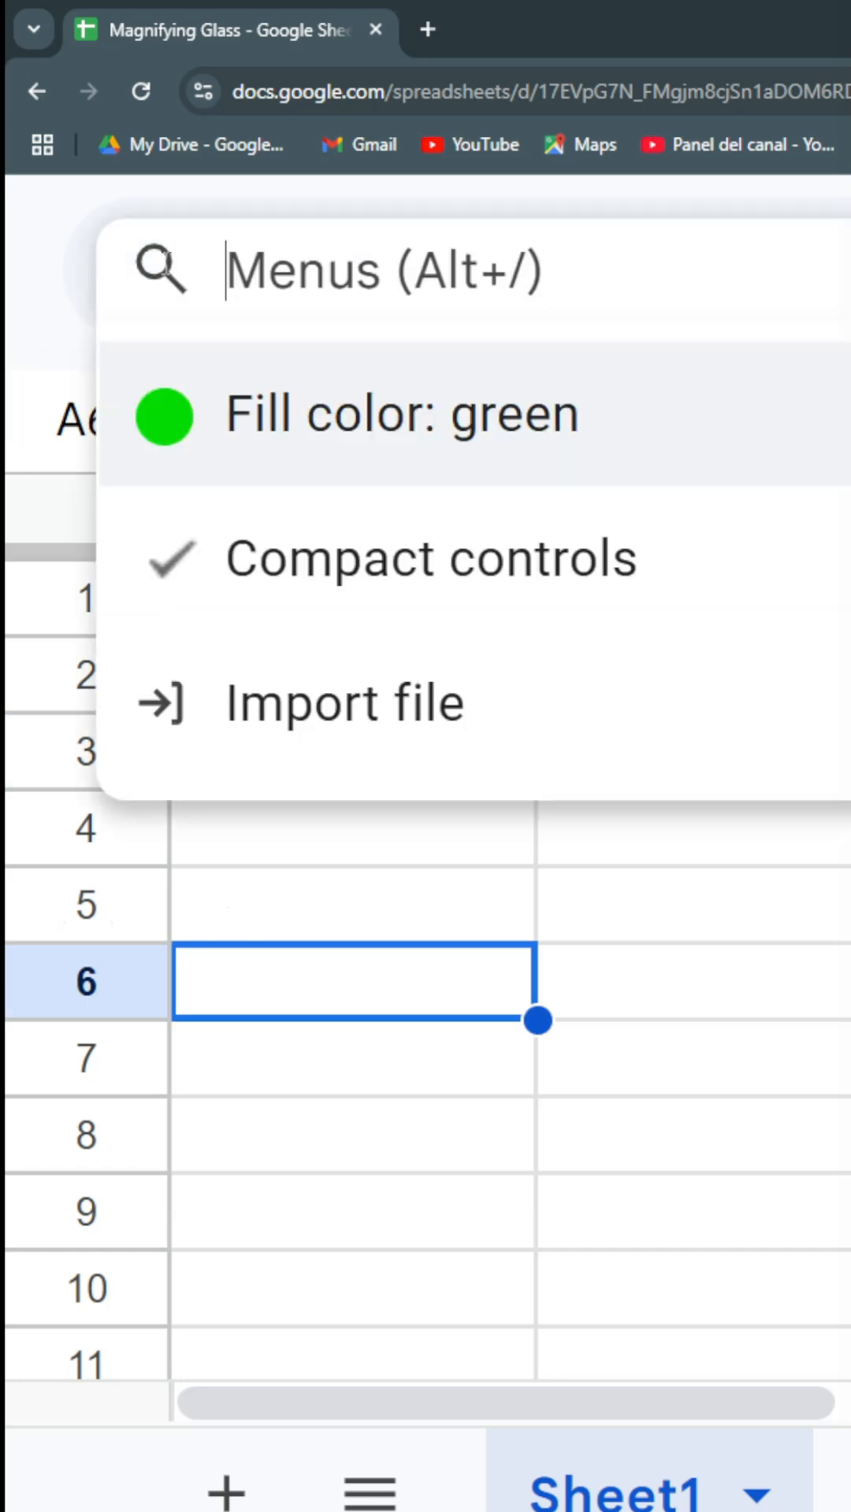
mouse_move(671, 413)
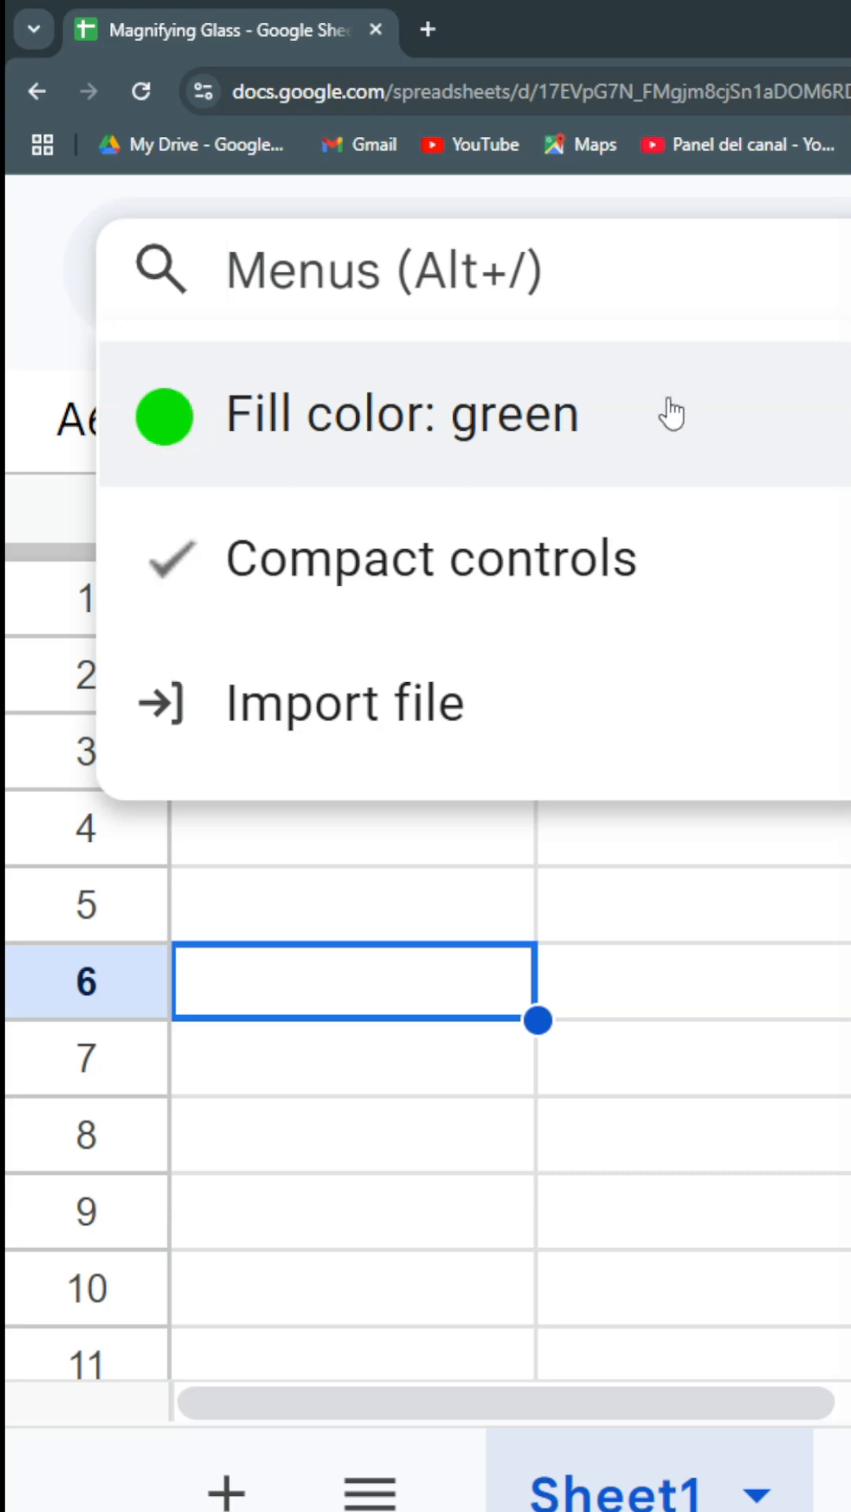
mouse_move(460, 414)
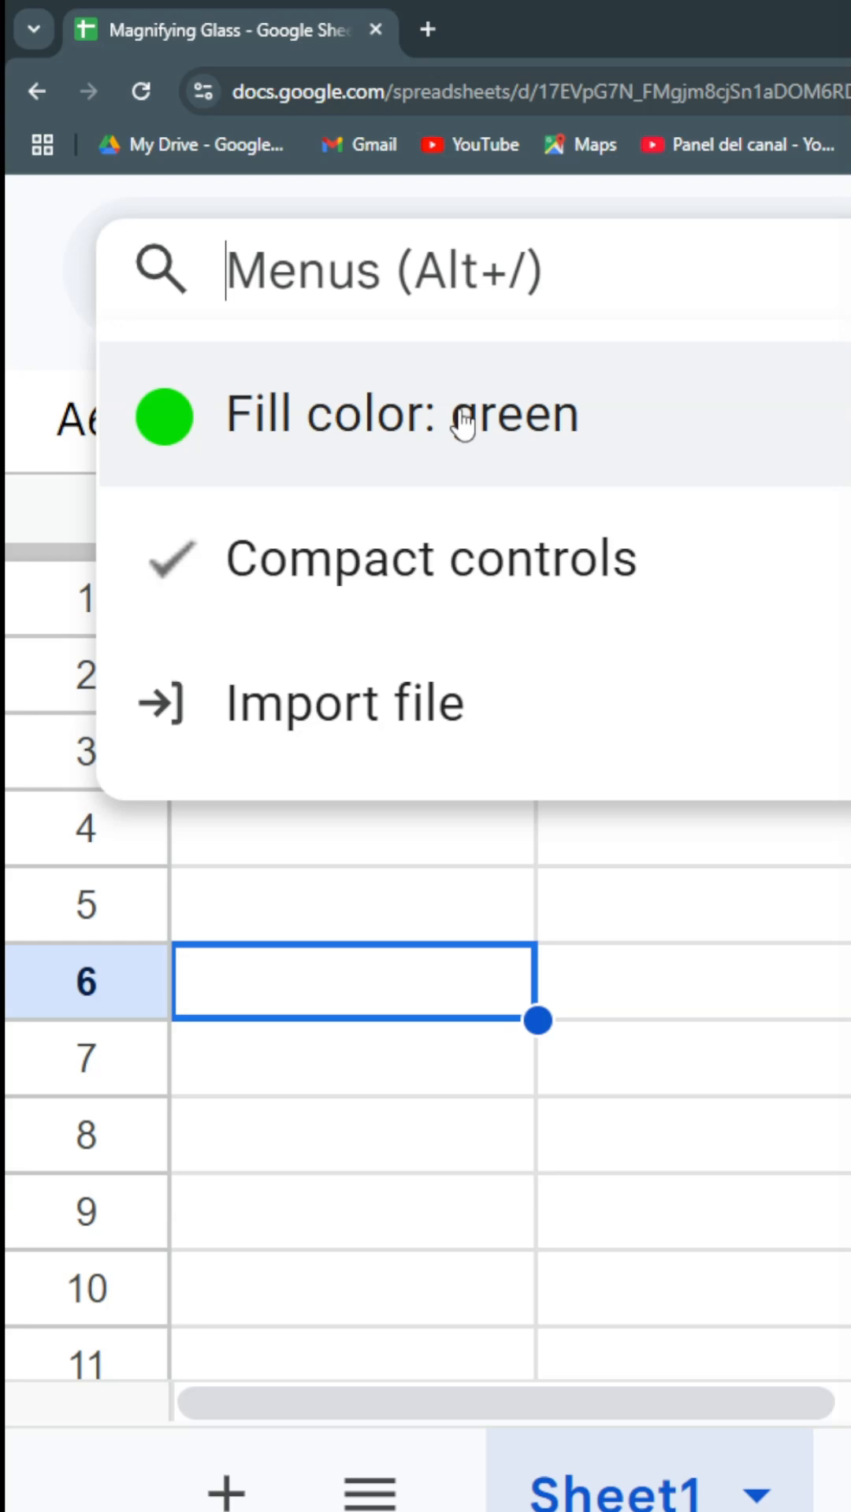
mouse_move(332, 430)
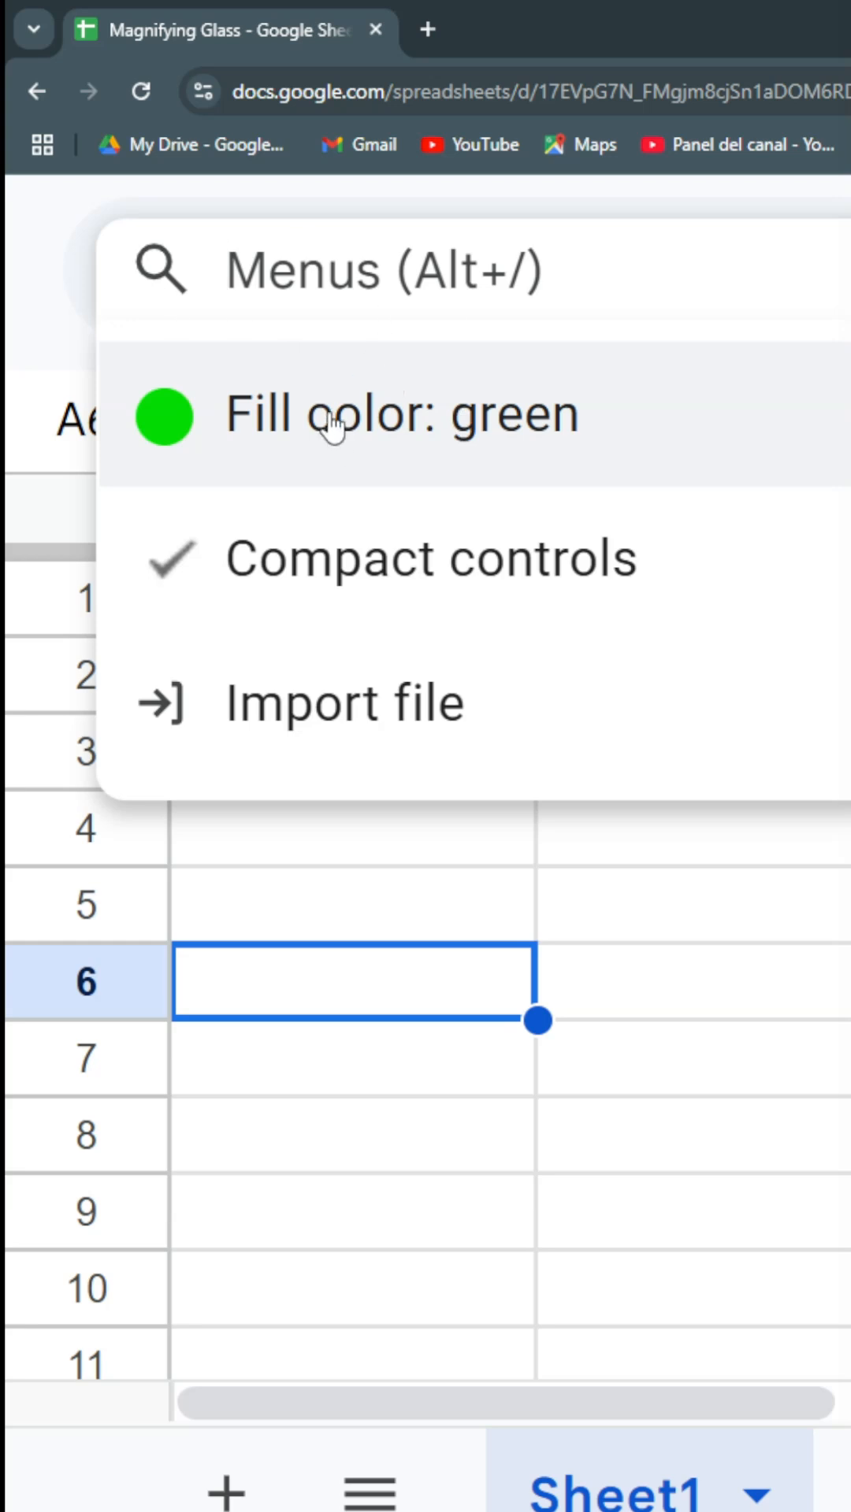
left_click(333, 414)
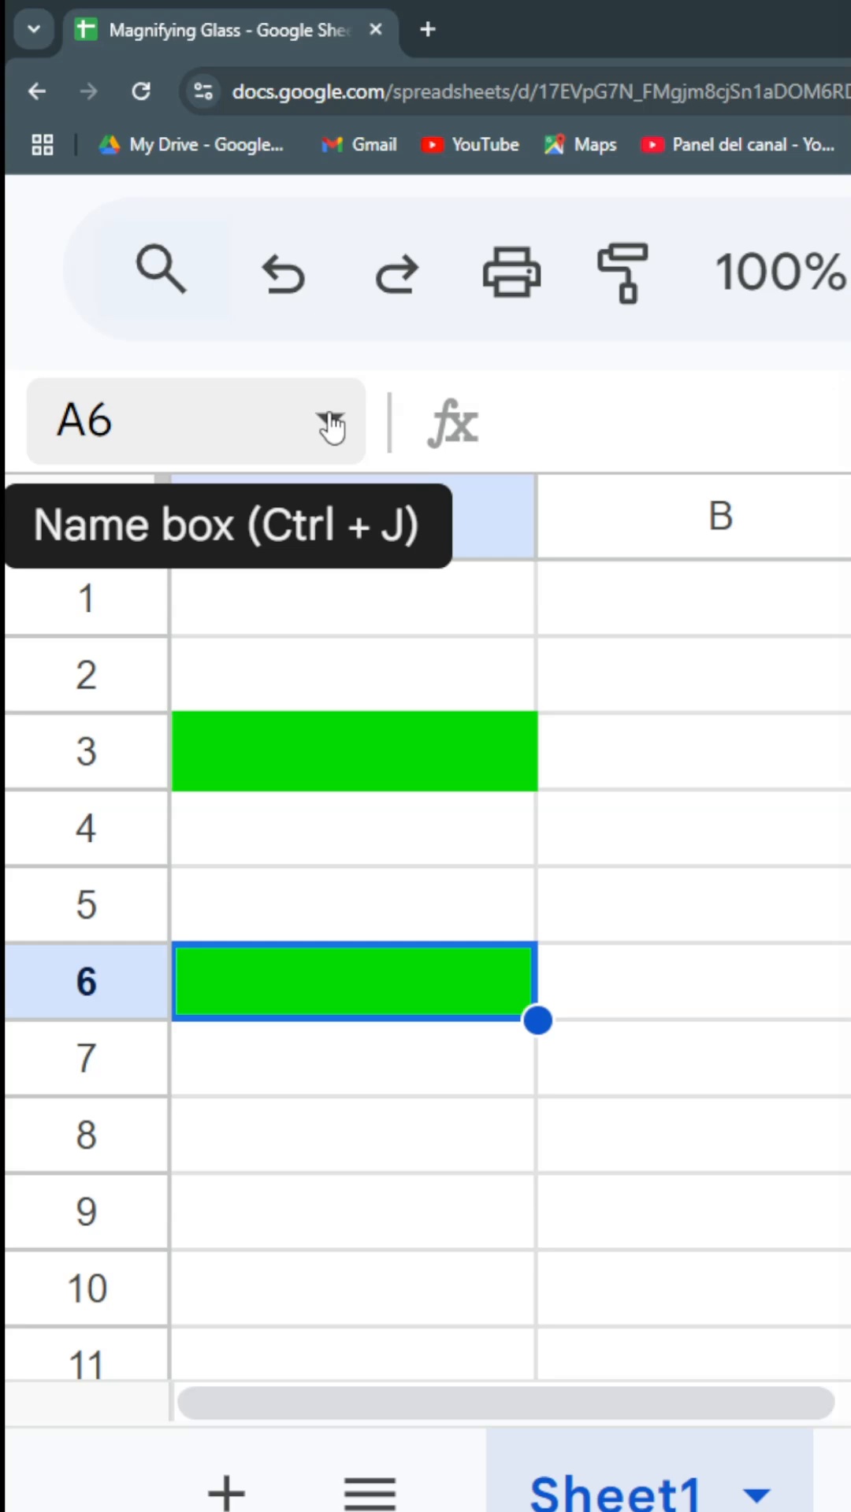
- Search 'importr' to insert an IMPORTRANGE function in A4, then move to cell A7
left_click(162, 273)
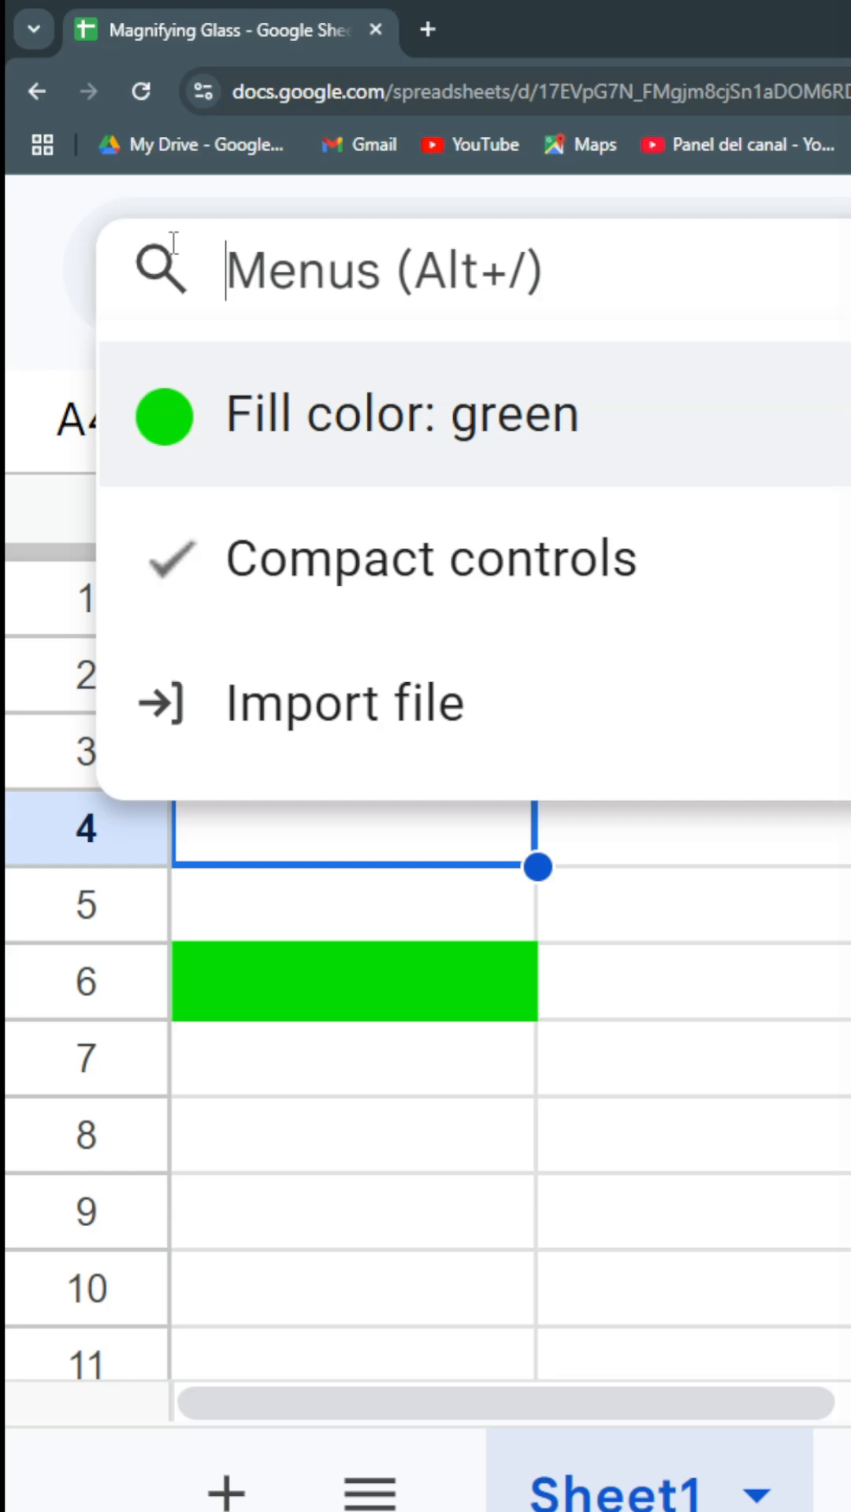
type("import")
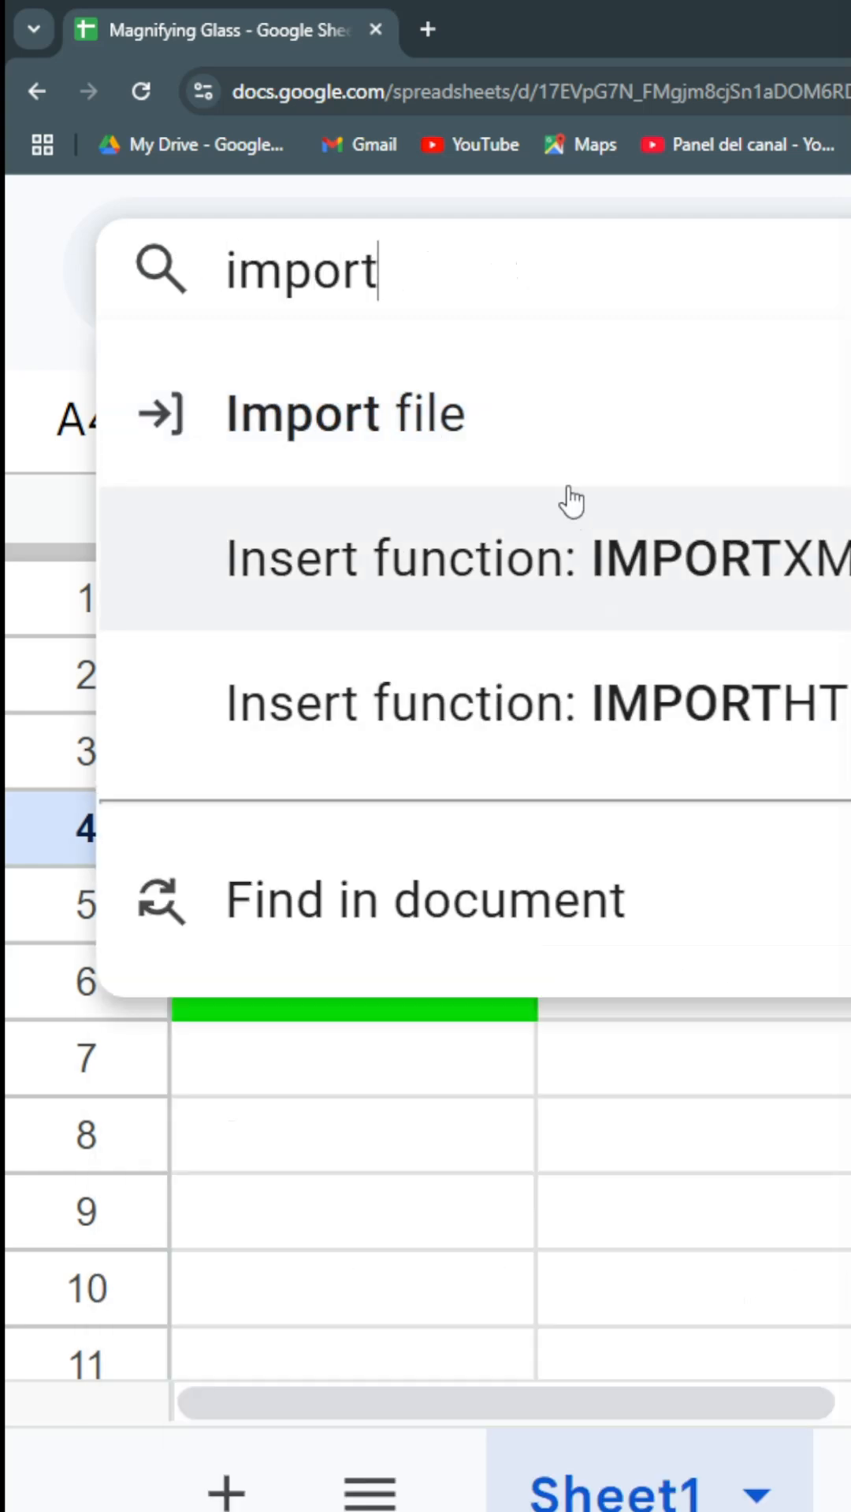
type("r")
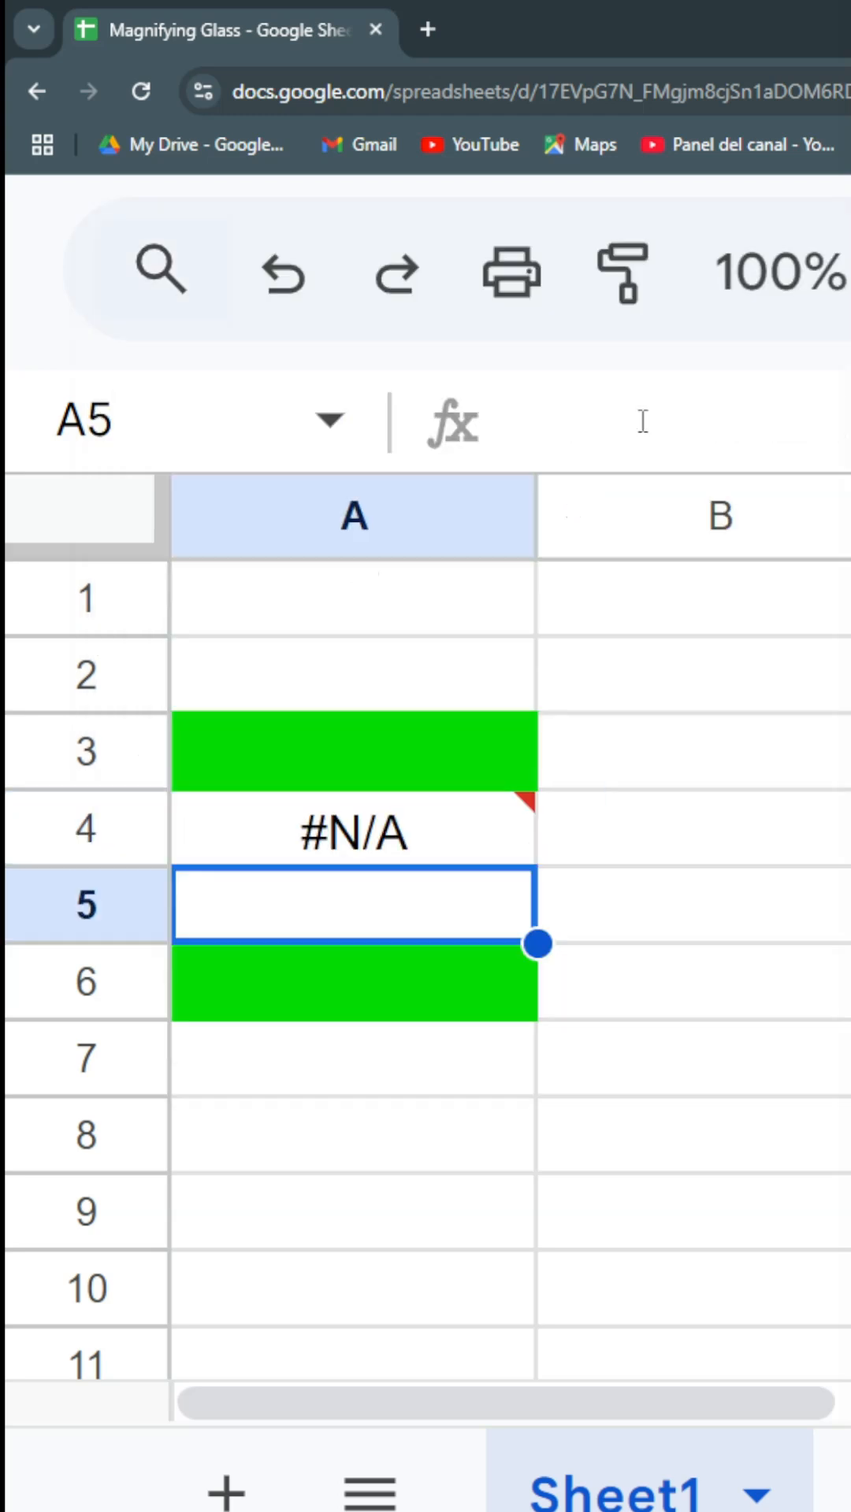
left_click(355, 1057)
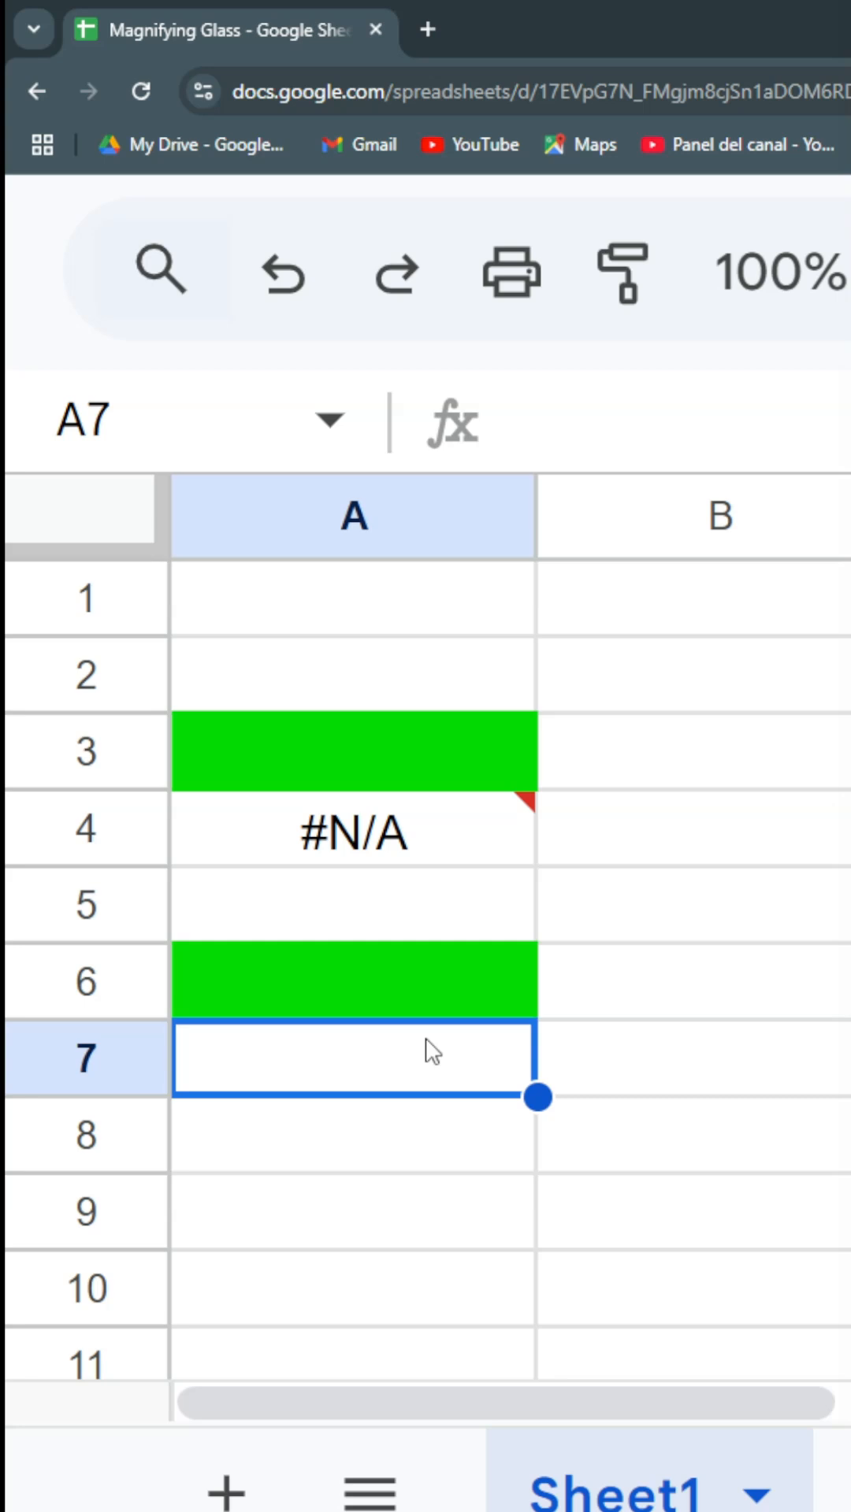
left_click(162, 270)
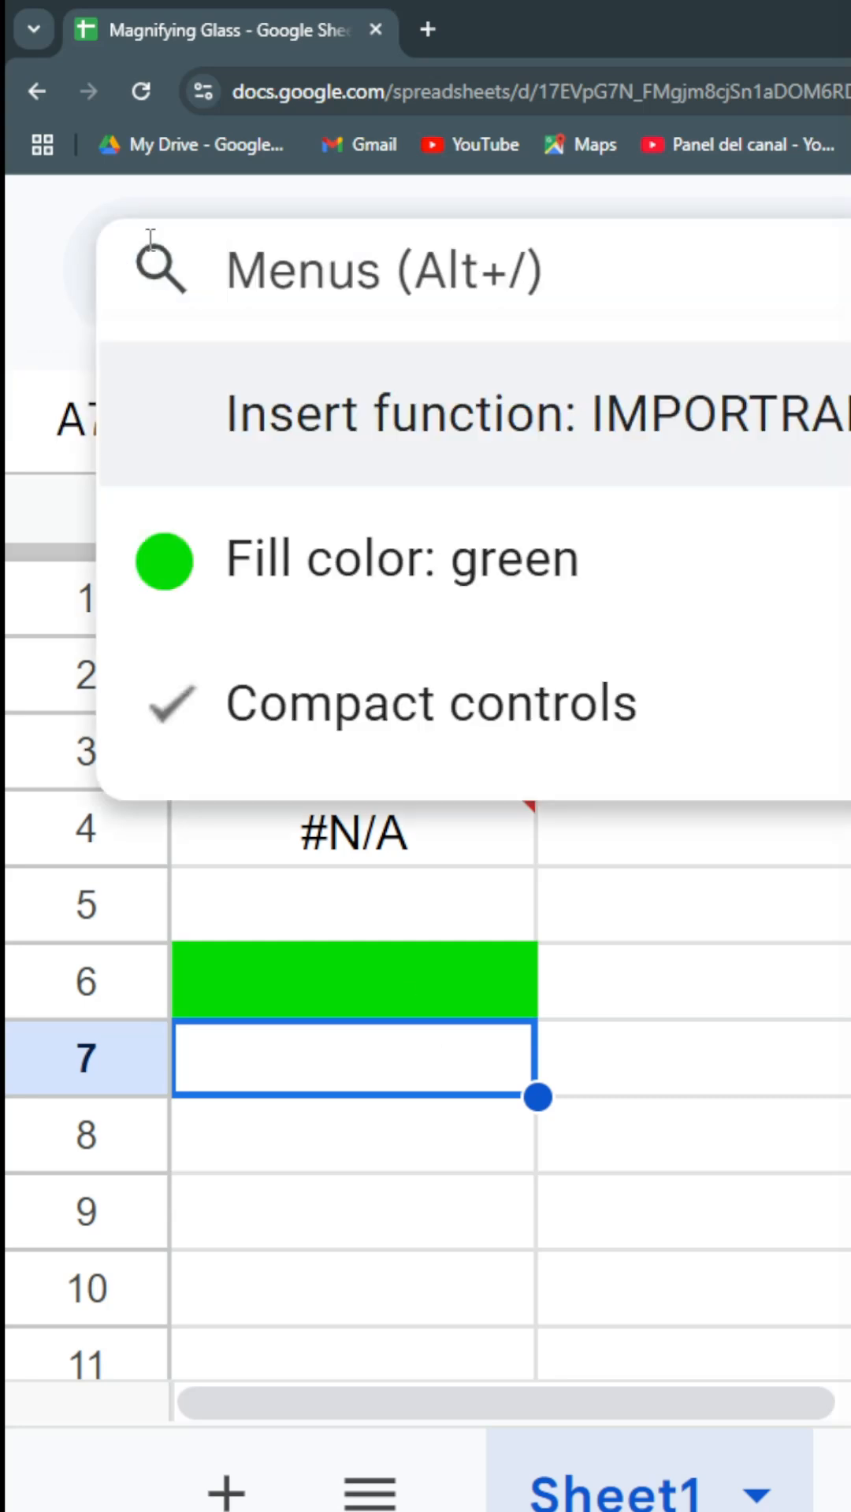
mouse_move(285, 435)
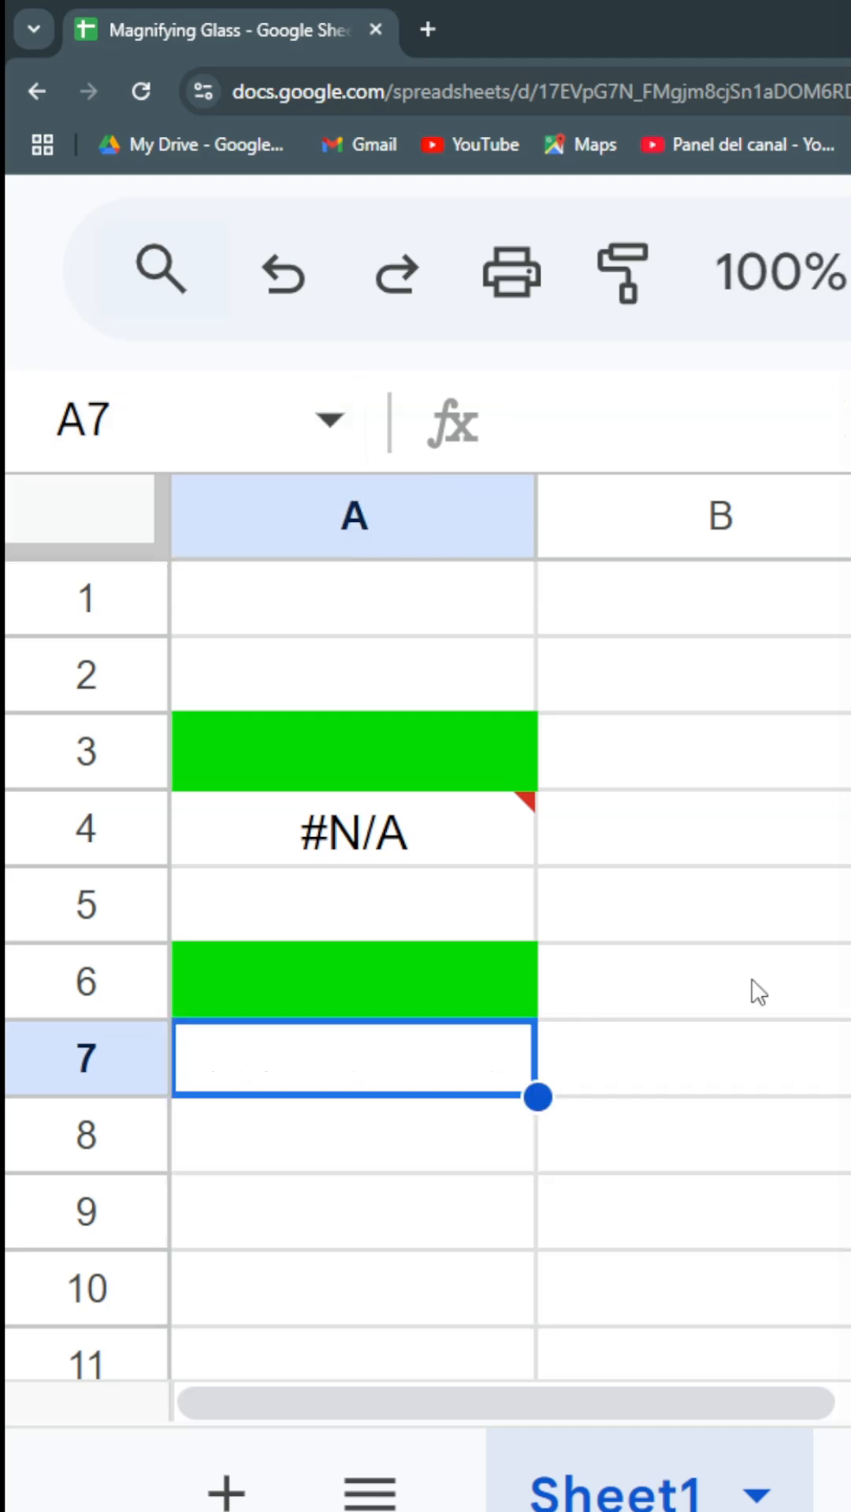
mouse_move(622, 904)
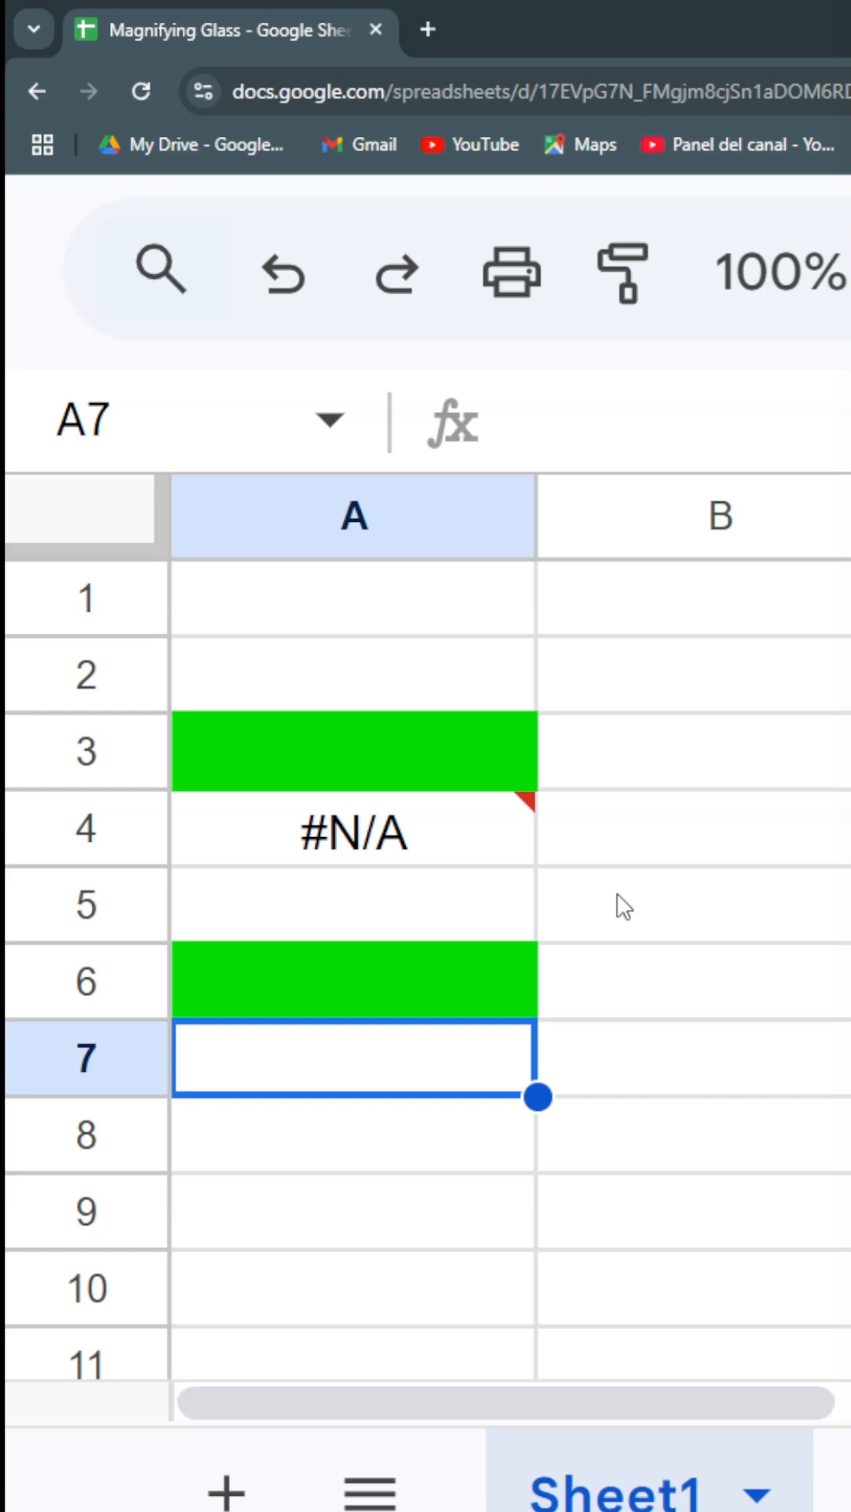
mouse_move(539, 518)
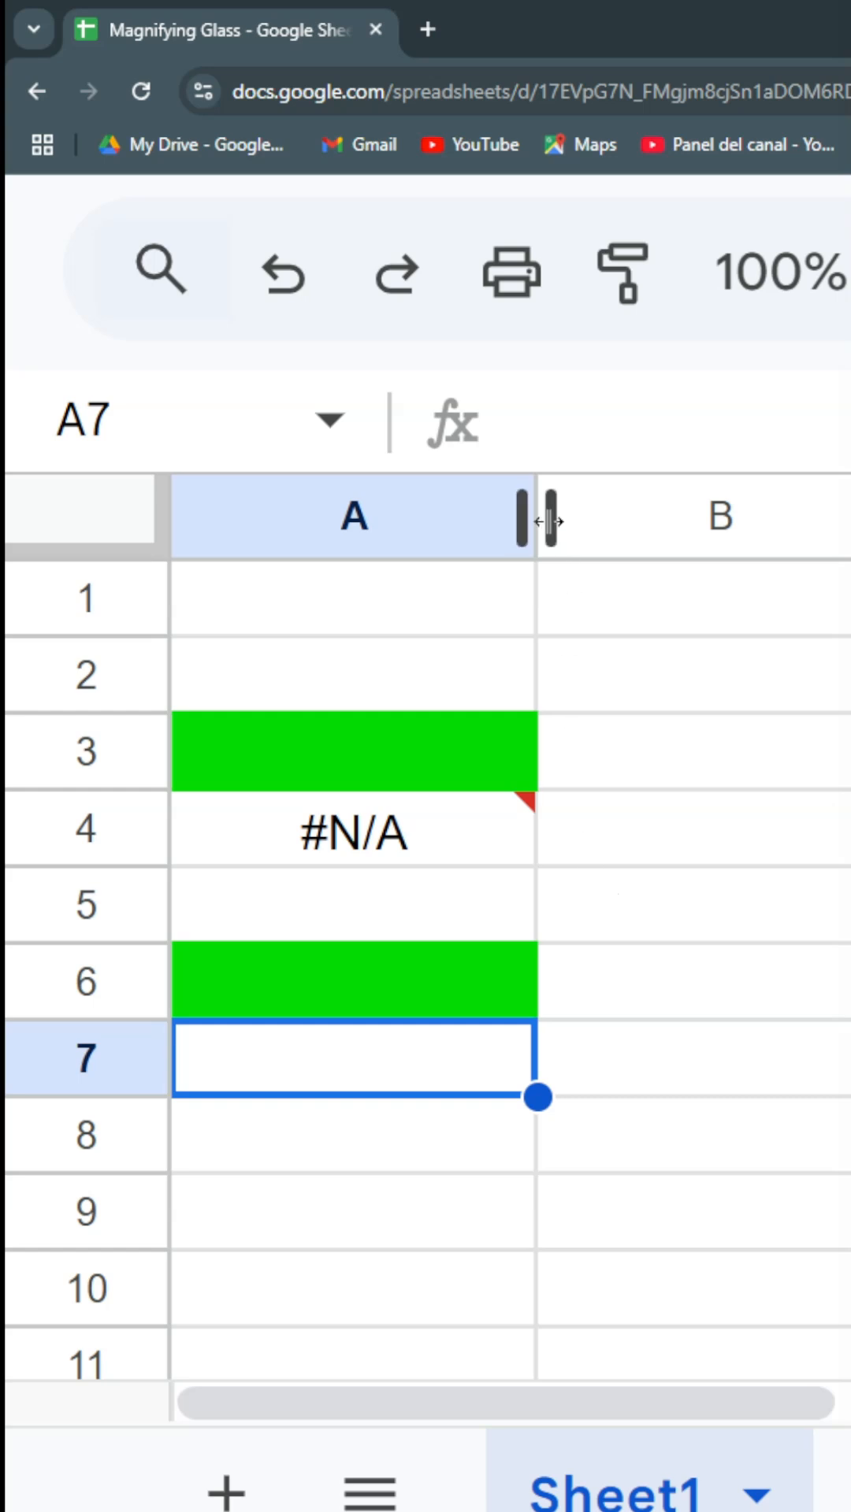
mouse_move(545, 522)
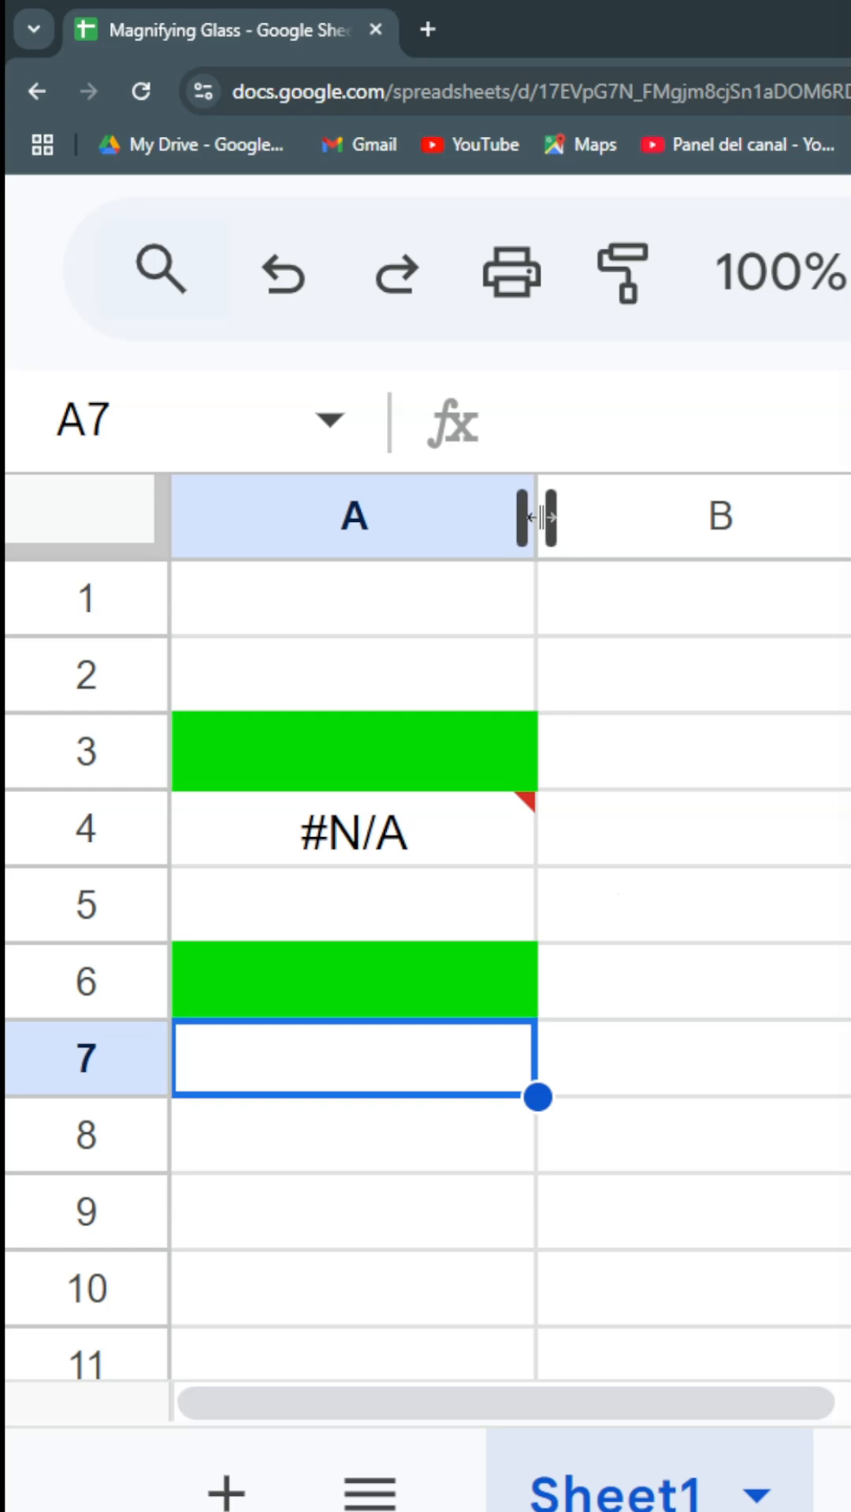